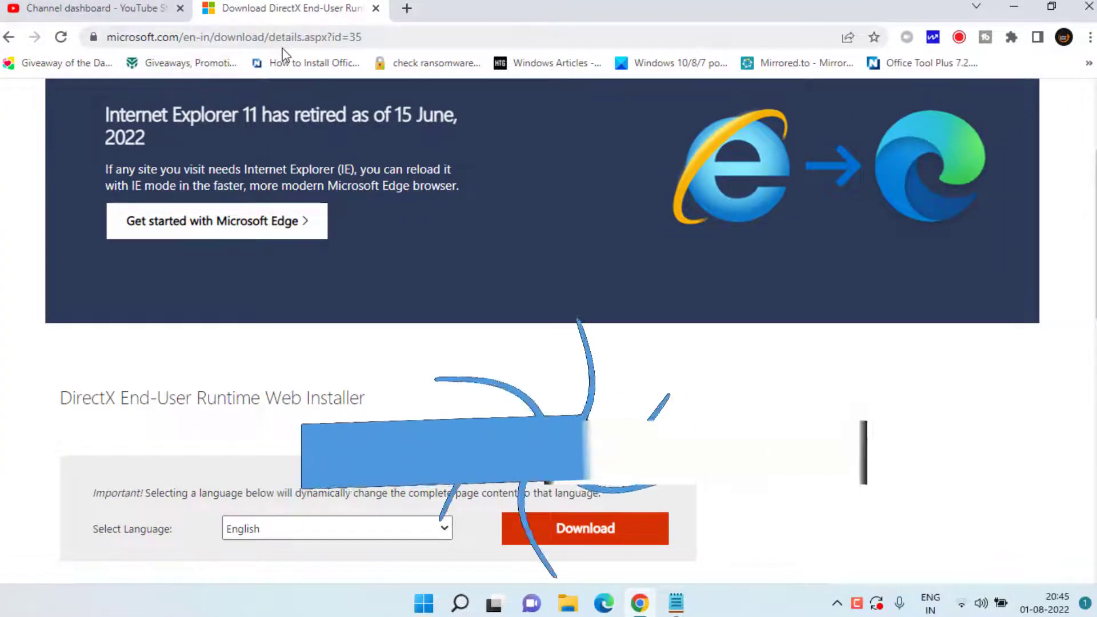
# - Download dxwebsetup.exe to the Desktop and launch it from the downloads bar
pyautogui.scroll(-3)
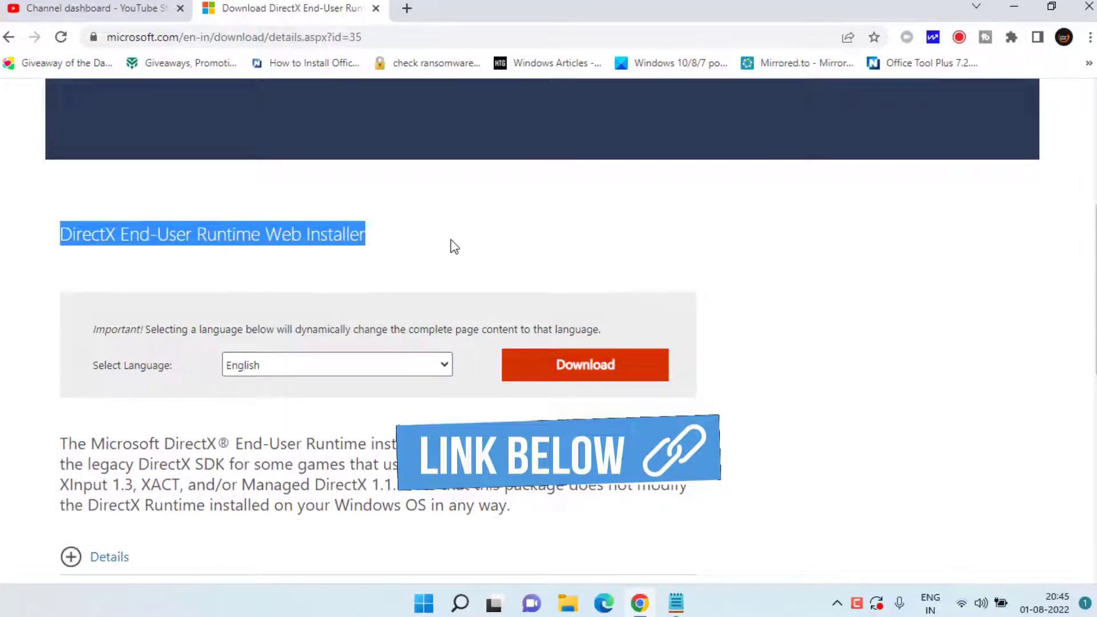
pyautogui.click(585, 365)
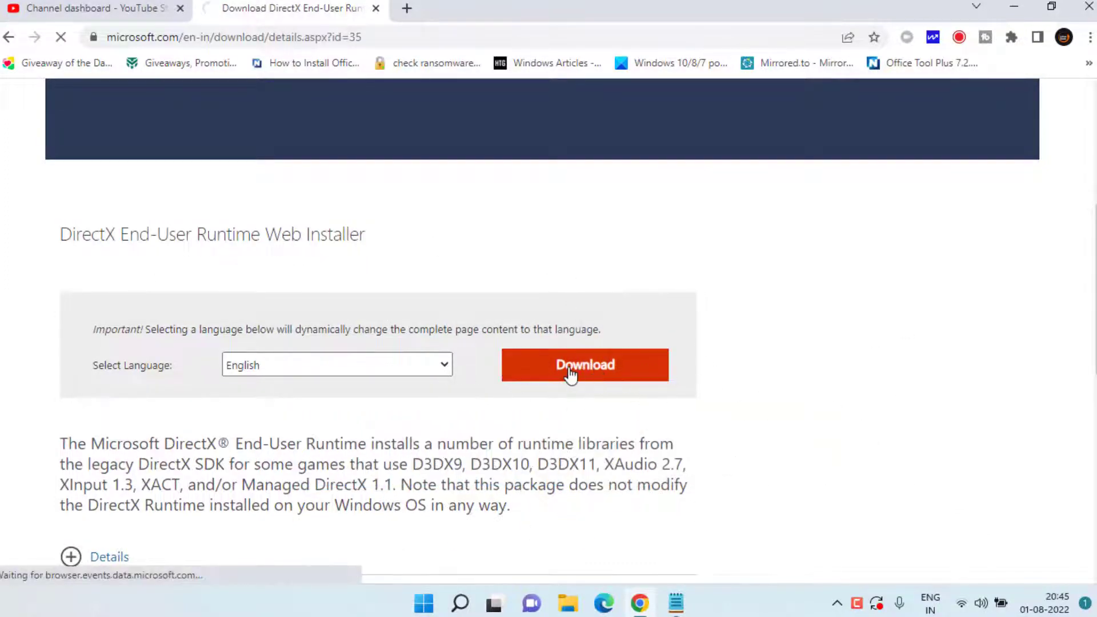
pyautogui.click(585, 365)
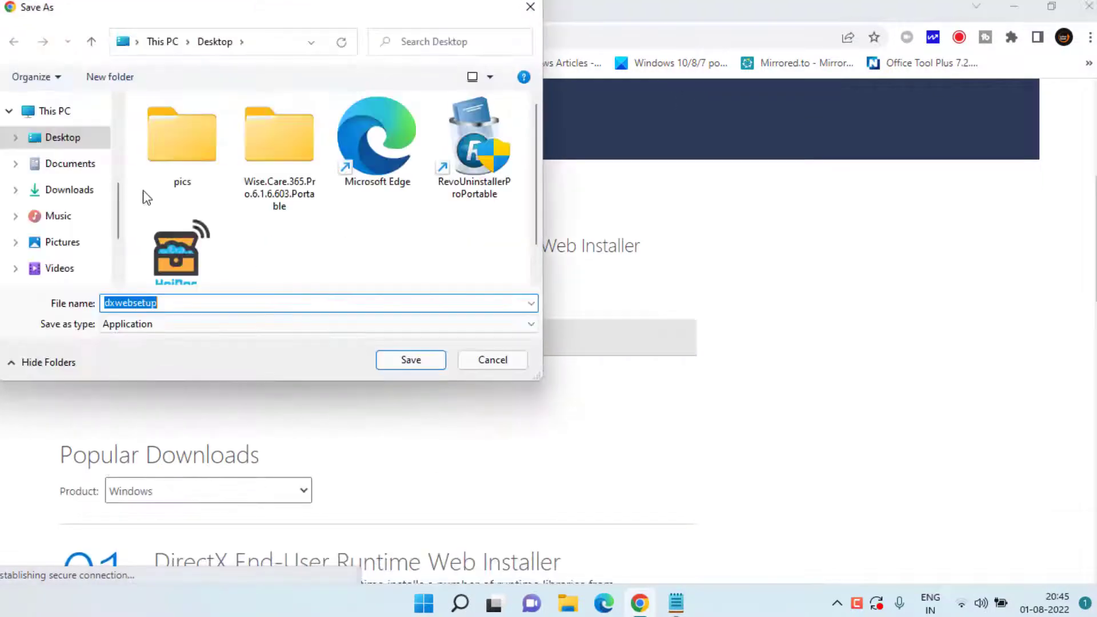
pyautogui.click(411, 360)
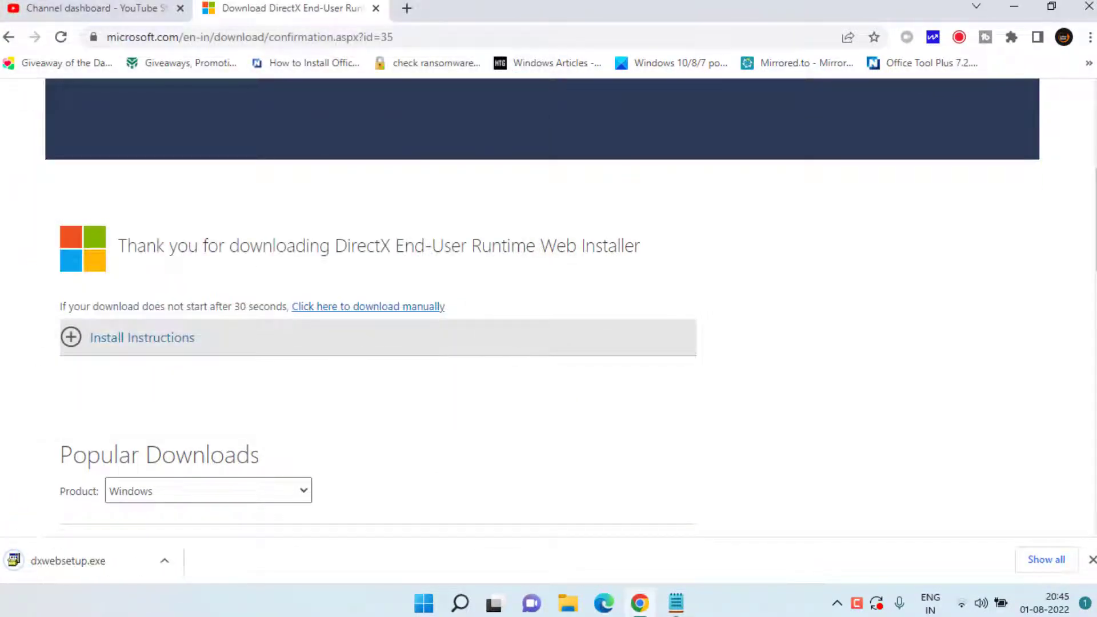
pyautogui.click(64, 576)
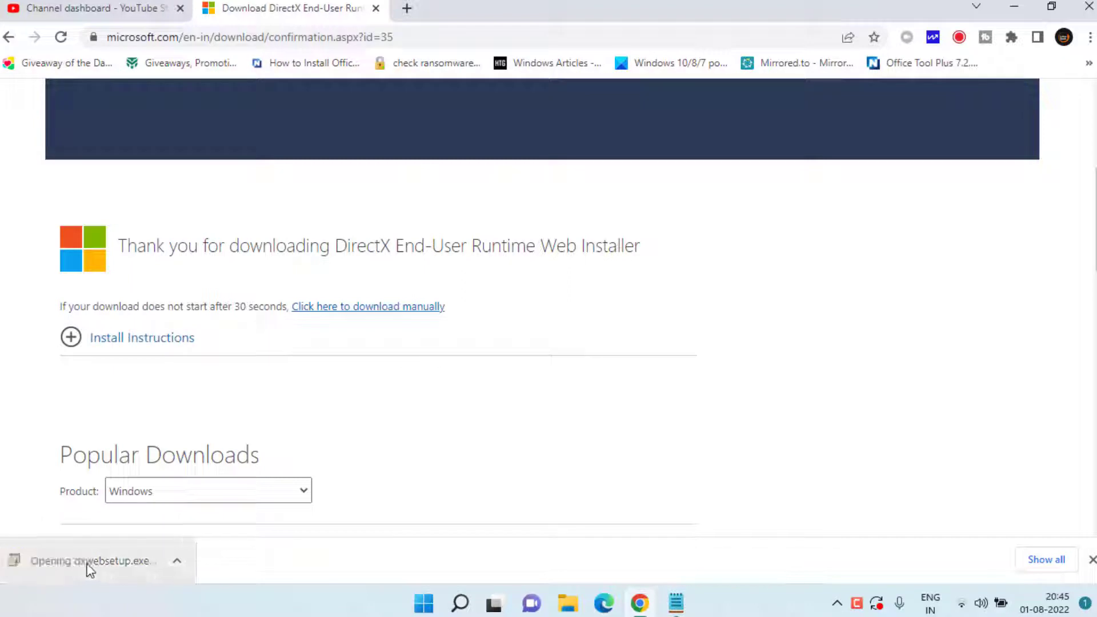
# - Accept the DirectX license, skip the Bing Bar, and finish setup
pyautogui.click(91, 579)
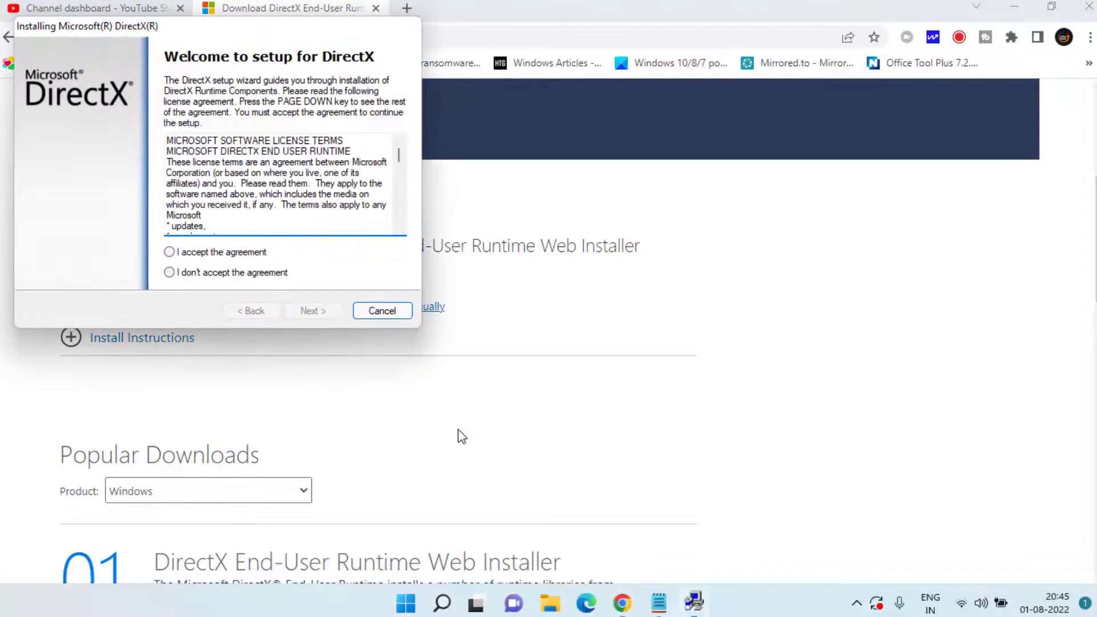
pyautogui.click(170, 253)
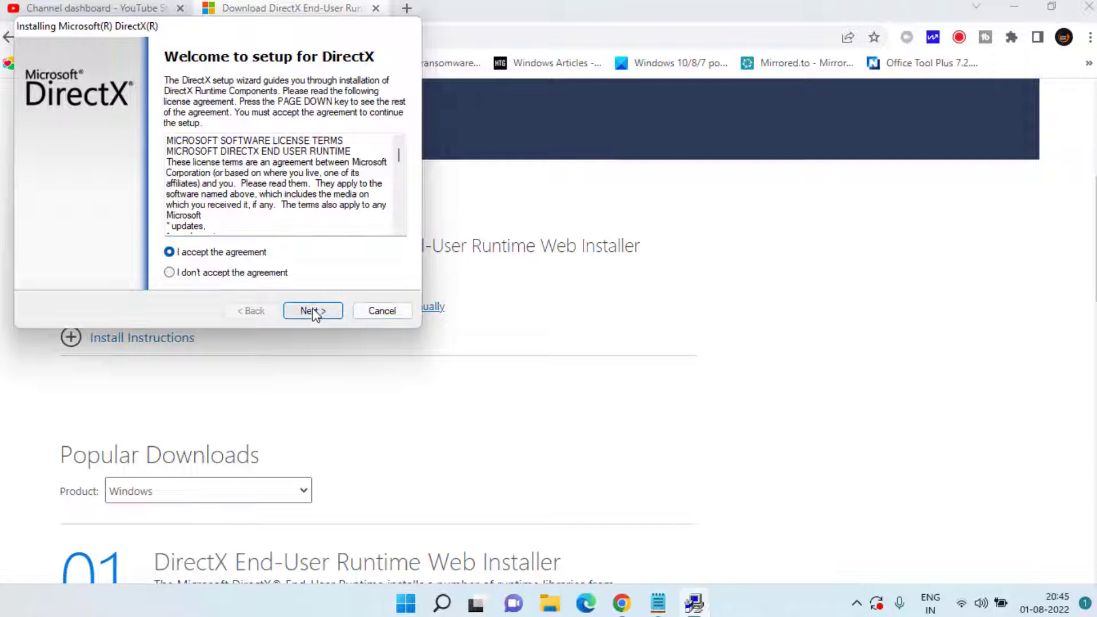
pyautogui.click(312, 311)
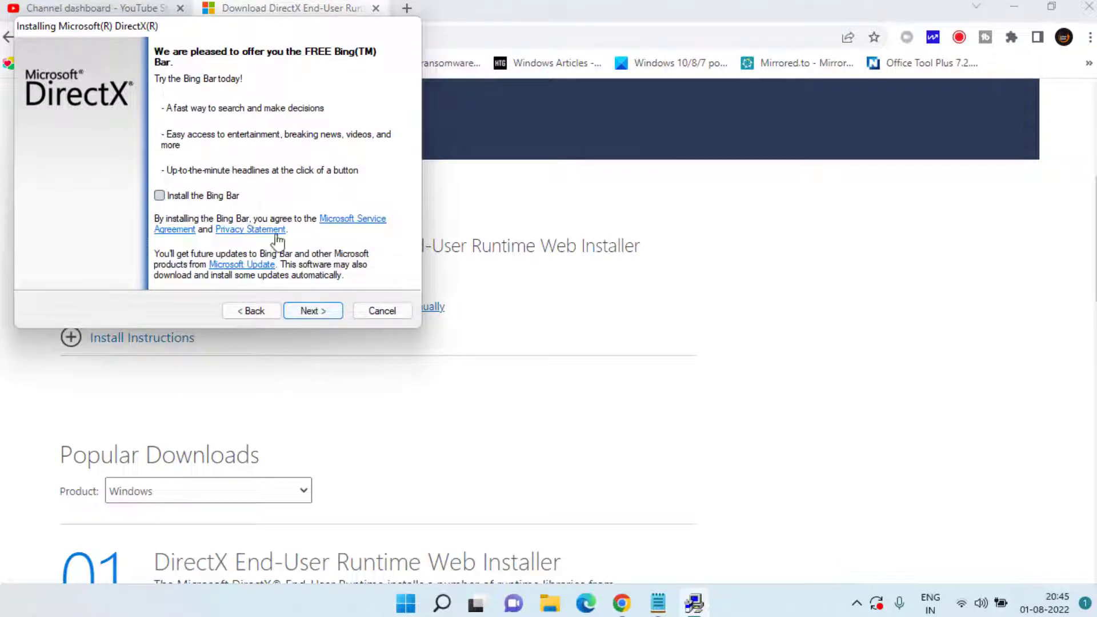
pyautogui.click(313, 311)
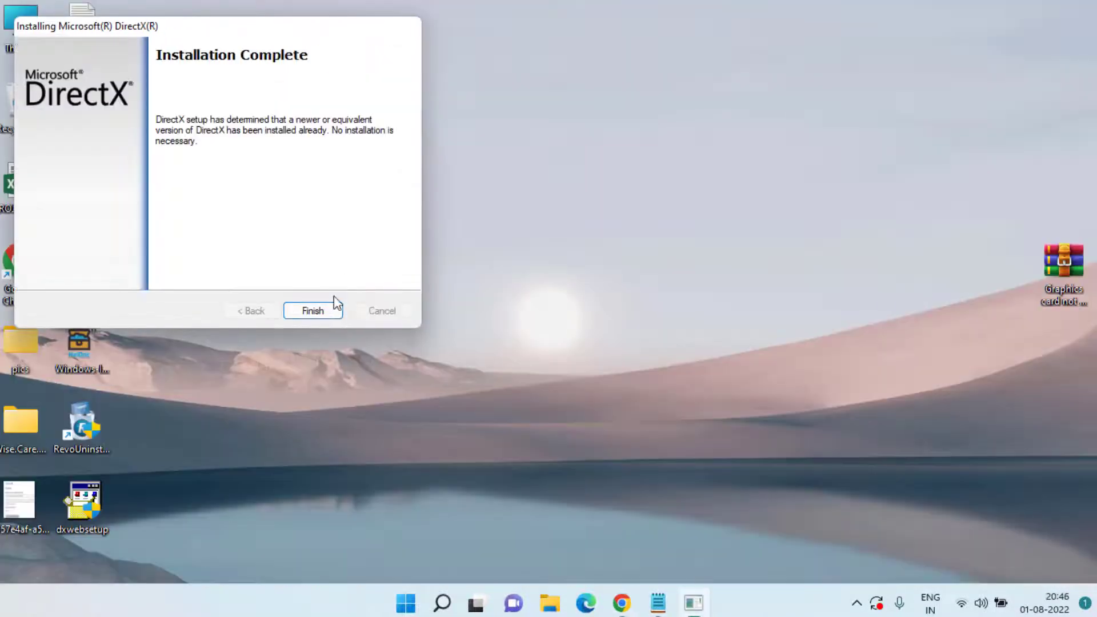
pyautogui.click(313, 311)
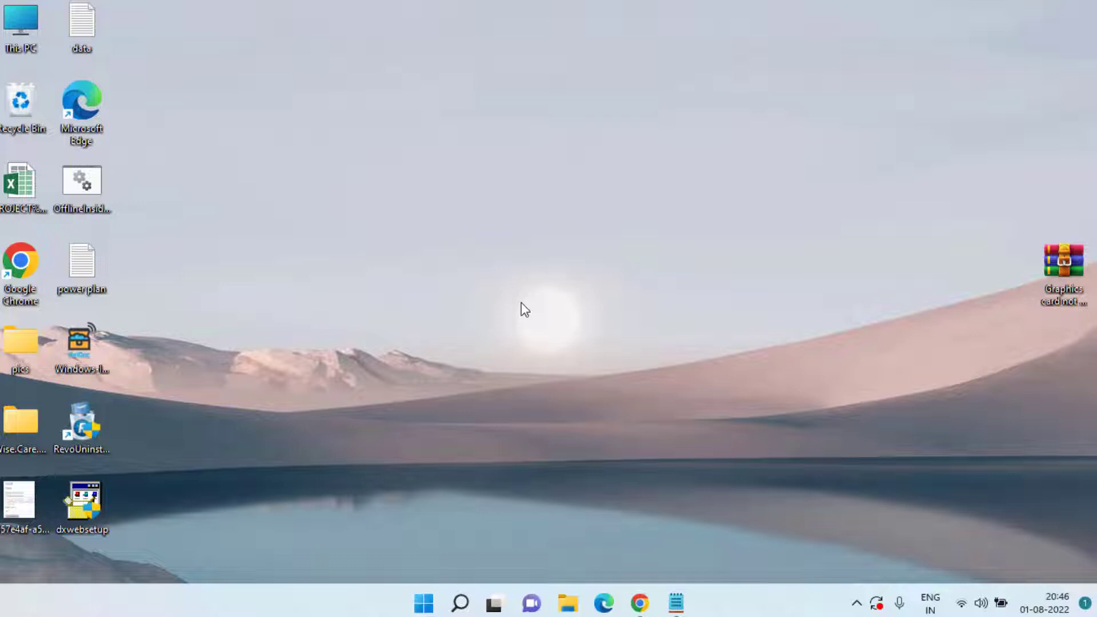
pyautogui.moveTo(397, 556)
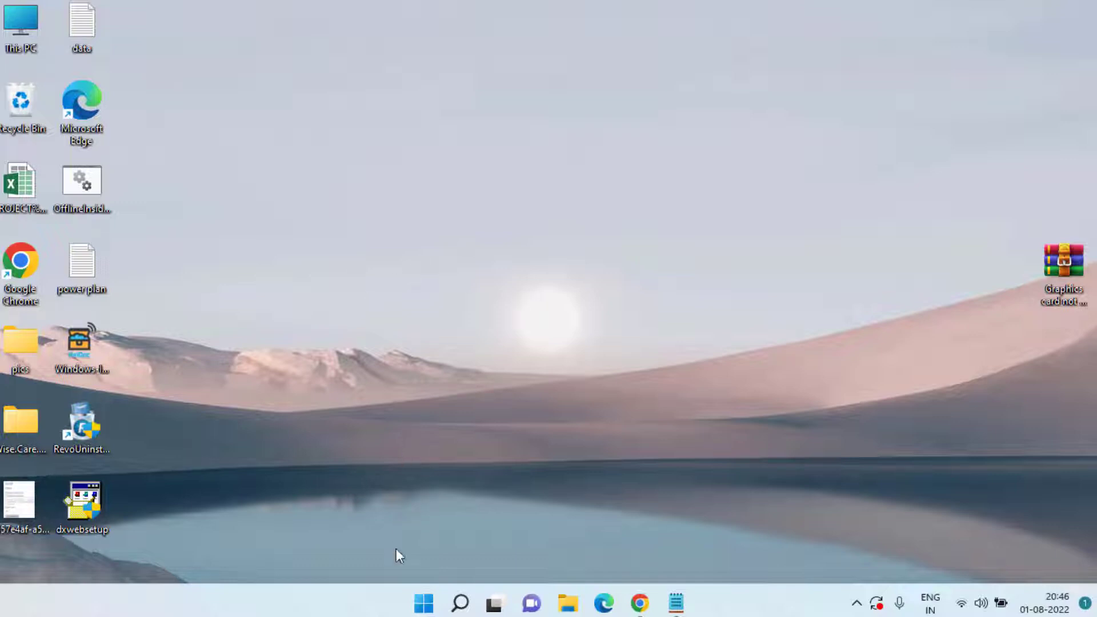
# - Open Device Manager from the Start button's right-click menu
pyautogui.rightClick(420, 600)
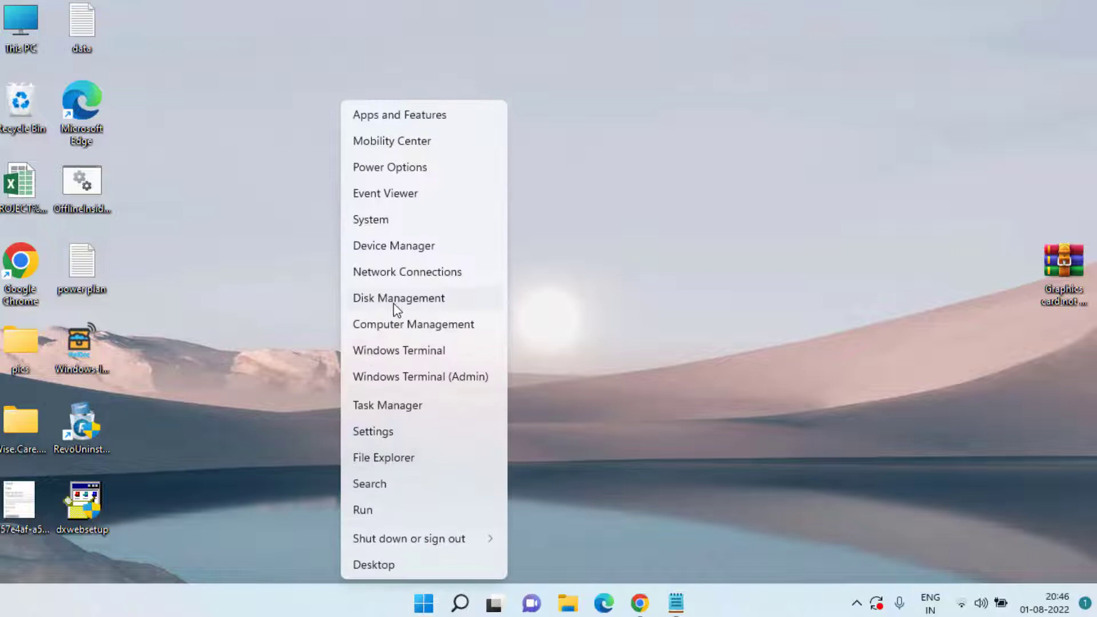
pyautogui.click(394, 245)
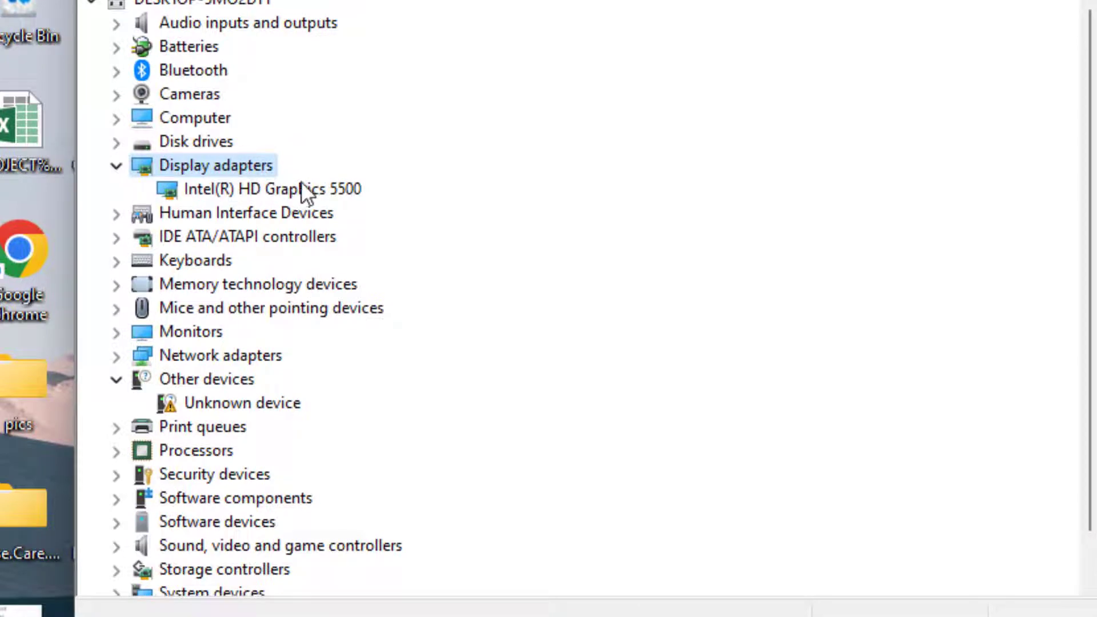
# - Choose Update driver on the Intel(R) HD Graphics 5500 adapter
pyautogui.click(270, 189)
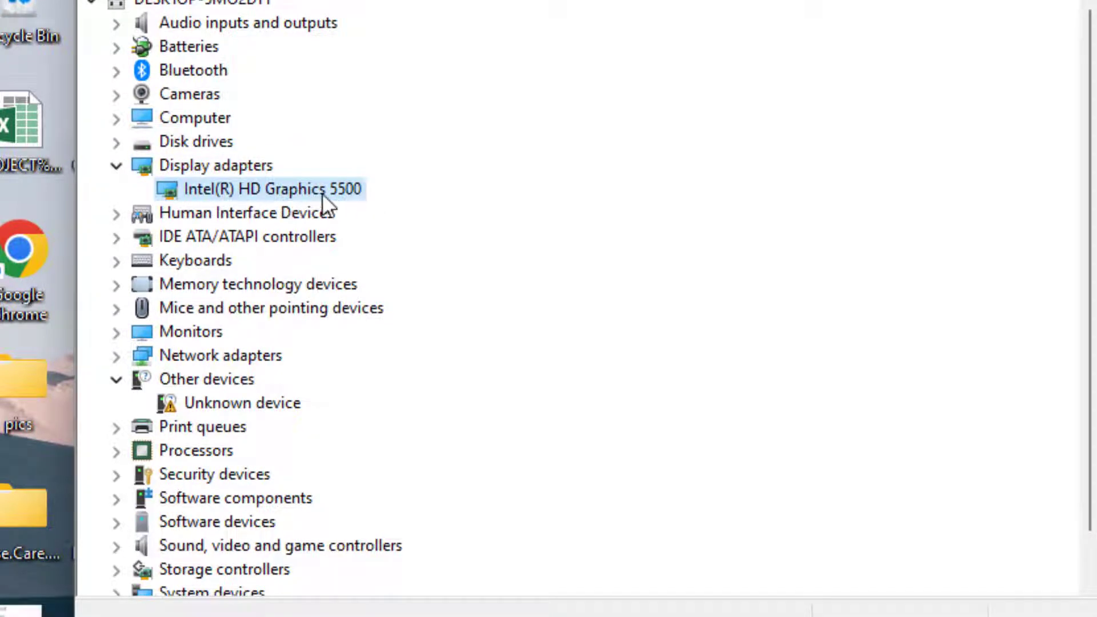
pyautogui.rightClick(269, 189)
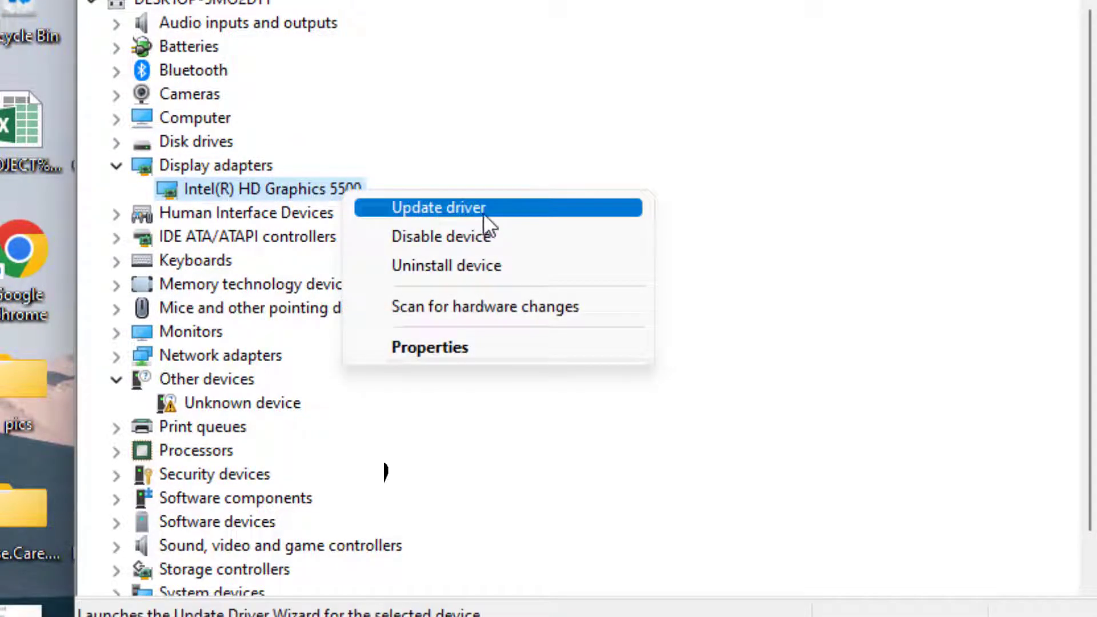
pyautogui.click(438, 208)
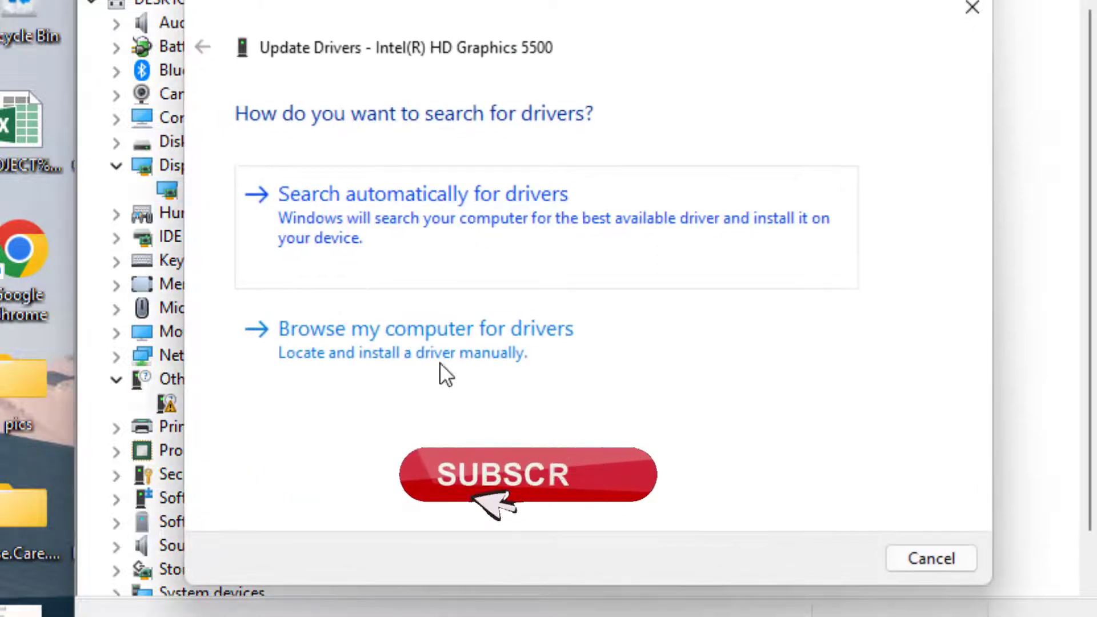
# - Install Intel(R) HD Graphics 5500 from the local driver list, then close the wizard
pyautogui.click(427, 328)
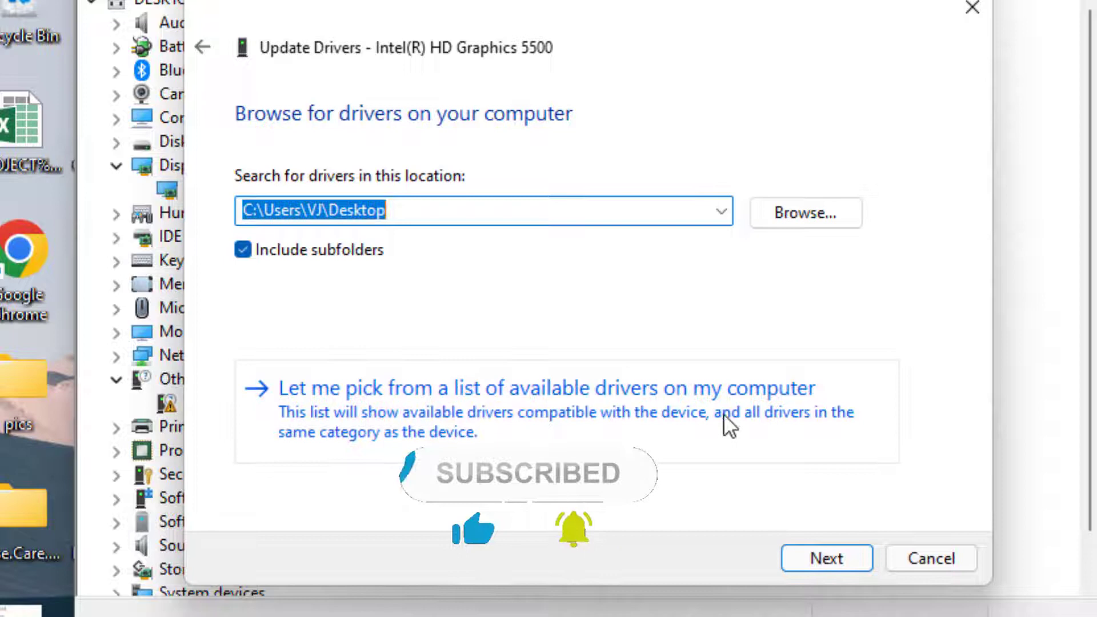
pyautogui.moveTo(630, 415)
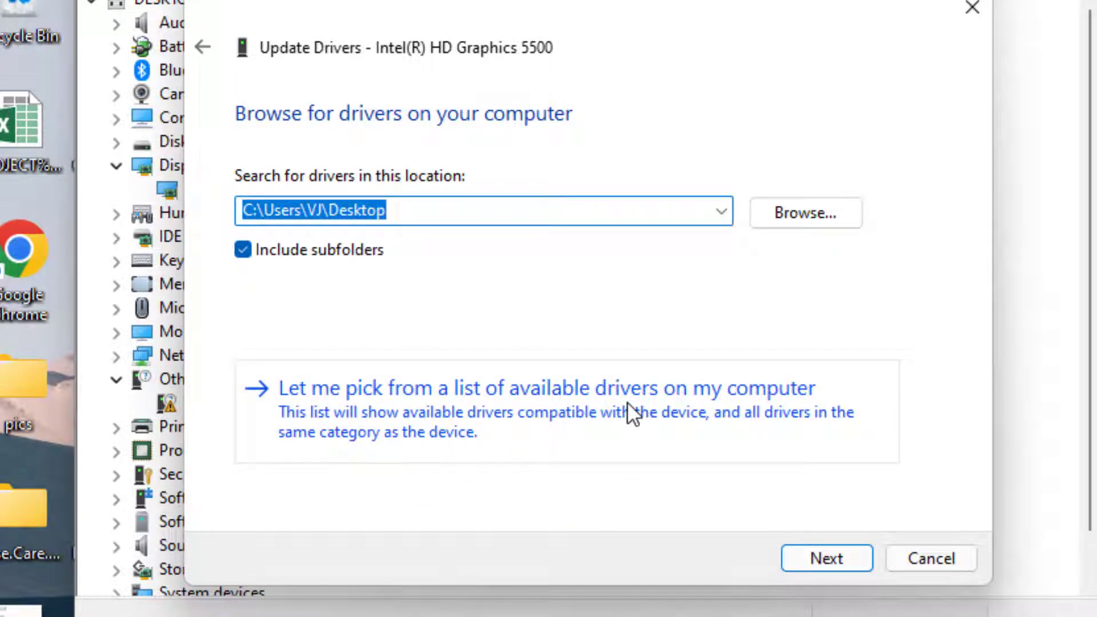
pyautogui.click(539, 388)
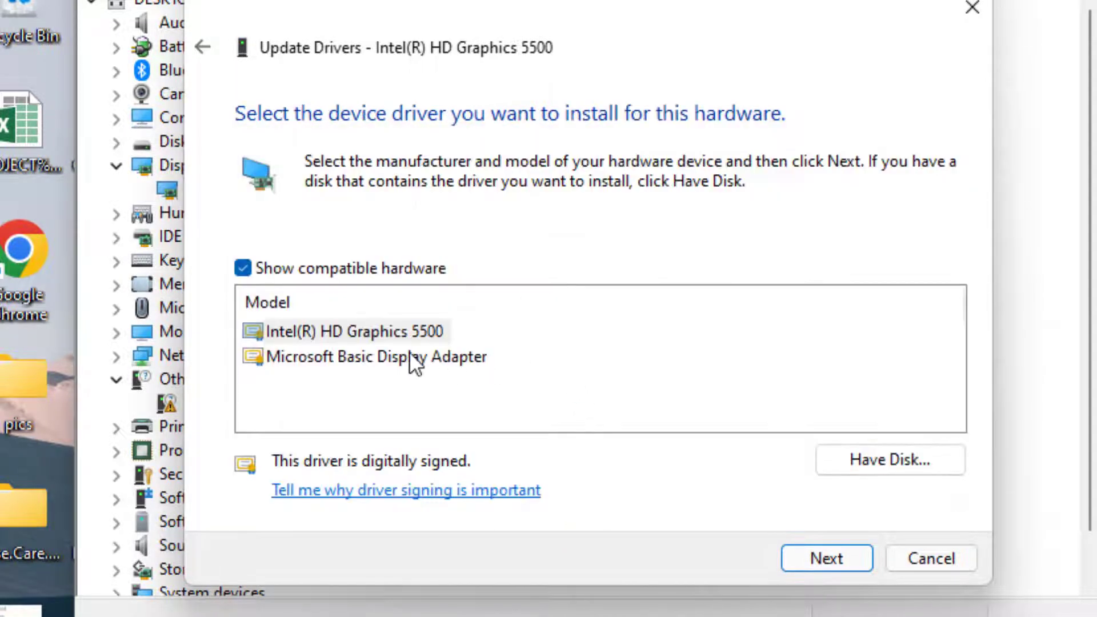
pyautogui.click(354, 331)
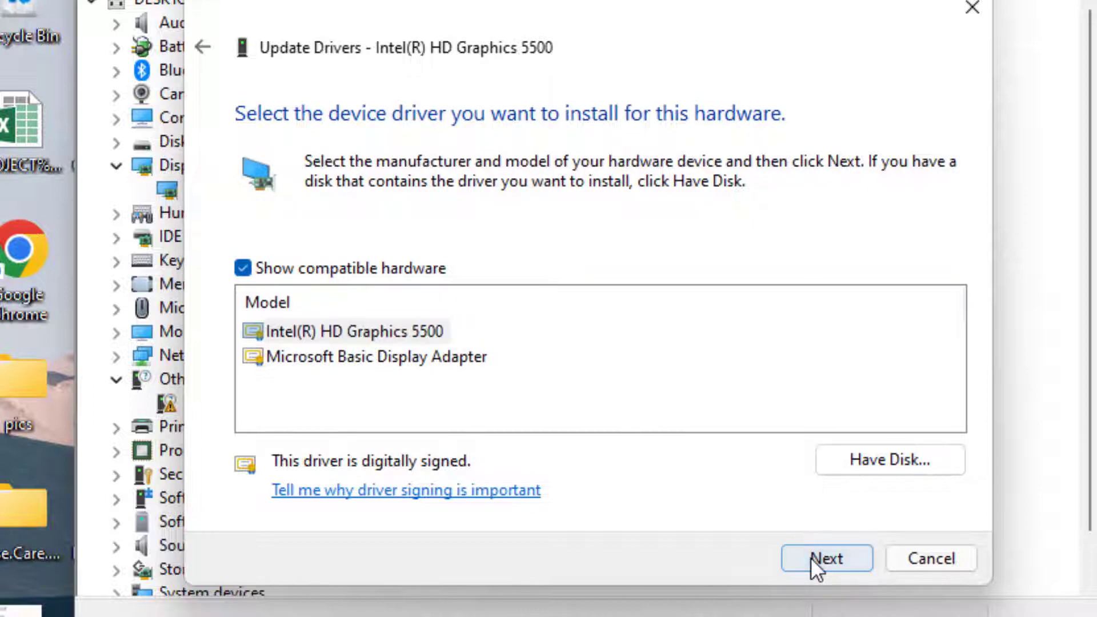
pyautogui.click(828, 560)
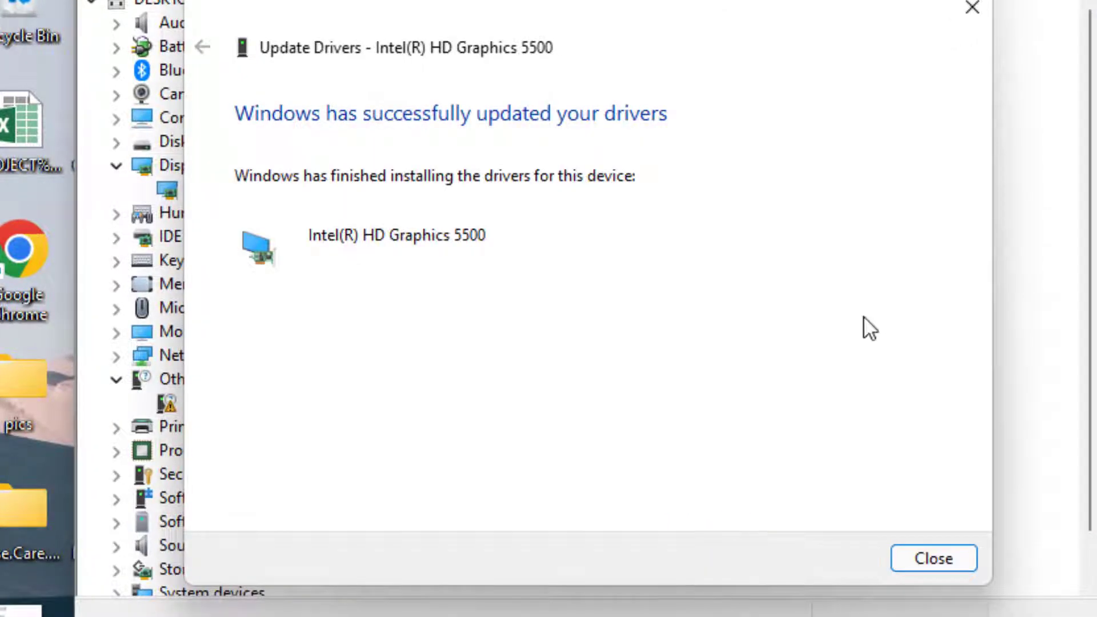
pyautogui.moveTo(938, 545)
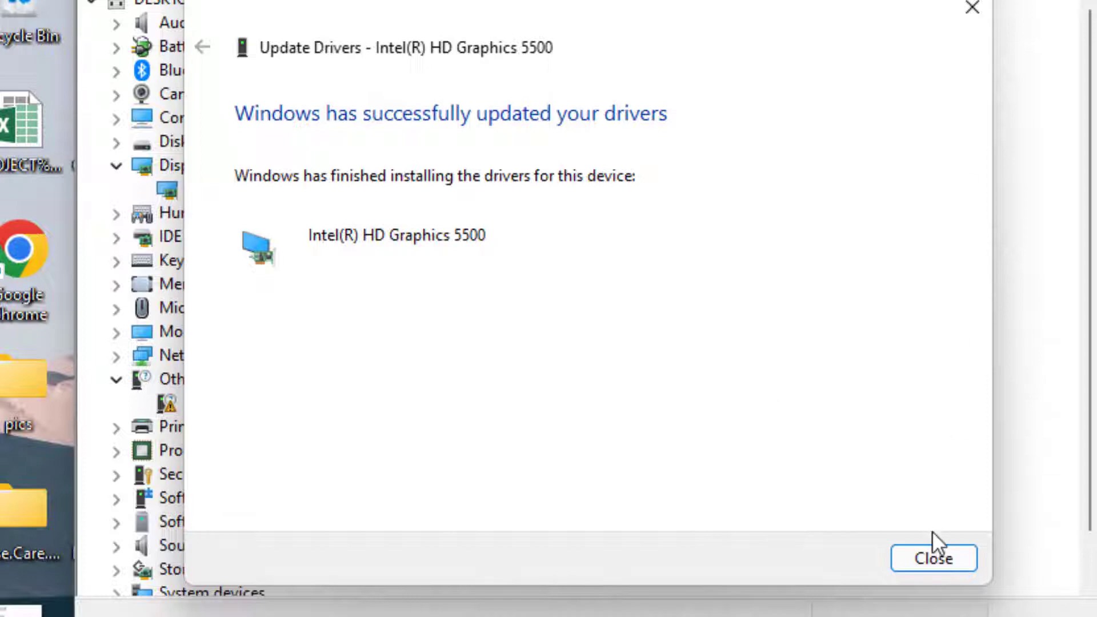
pyautogui.click(935, 558)
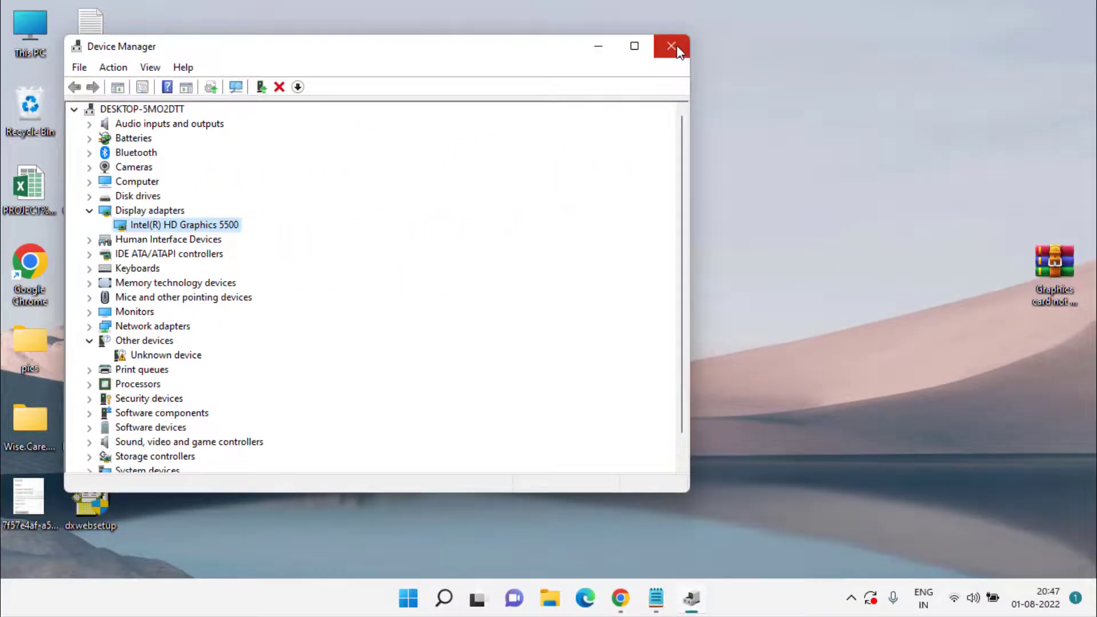
# - Close the Device Manager window
pyautogui.click(672, 46)
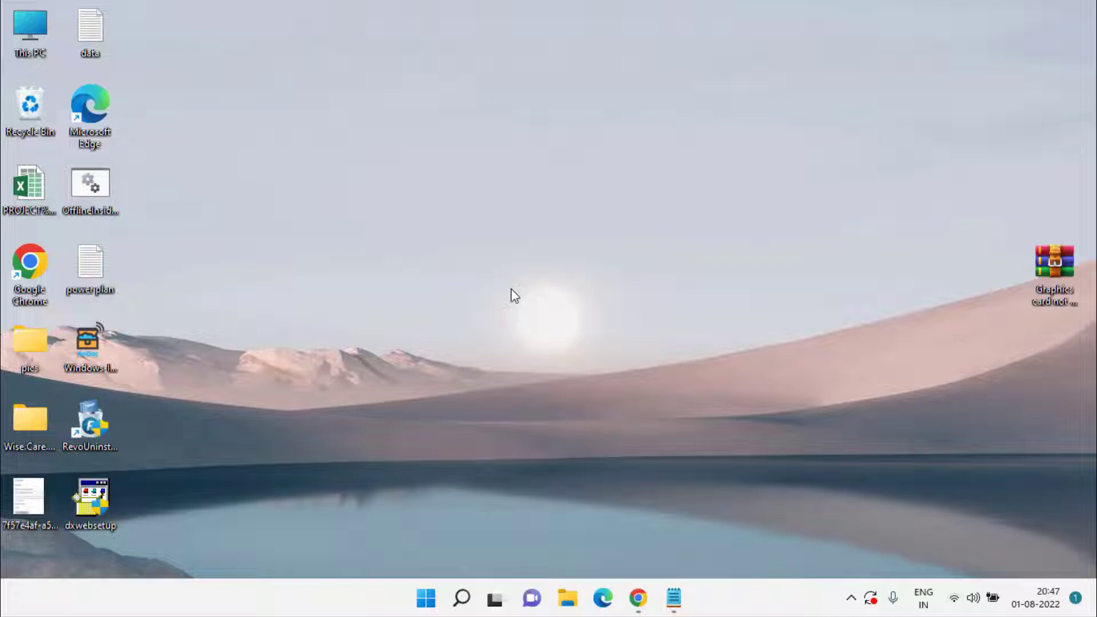
pyautogui.moveTo(535, 322)
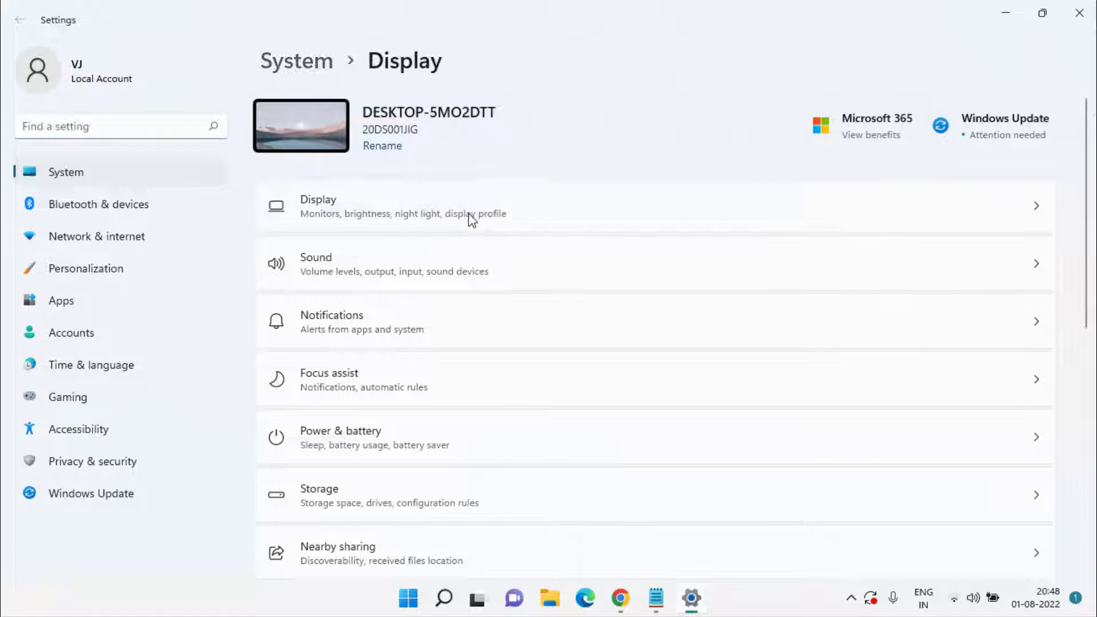
# - Go to Display settings, then the Advanced display page
pyautogui.click(331, 206)
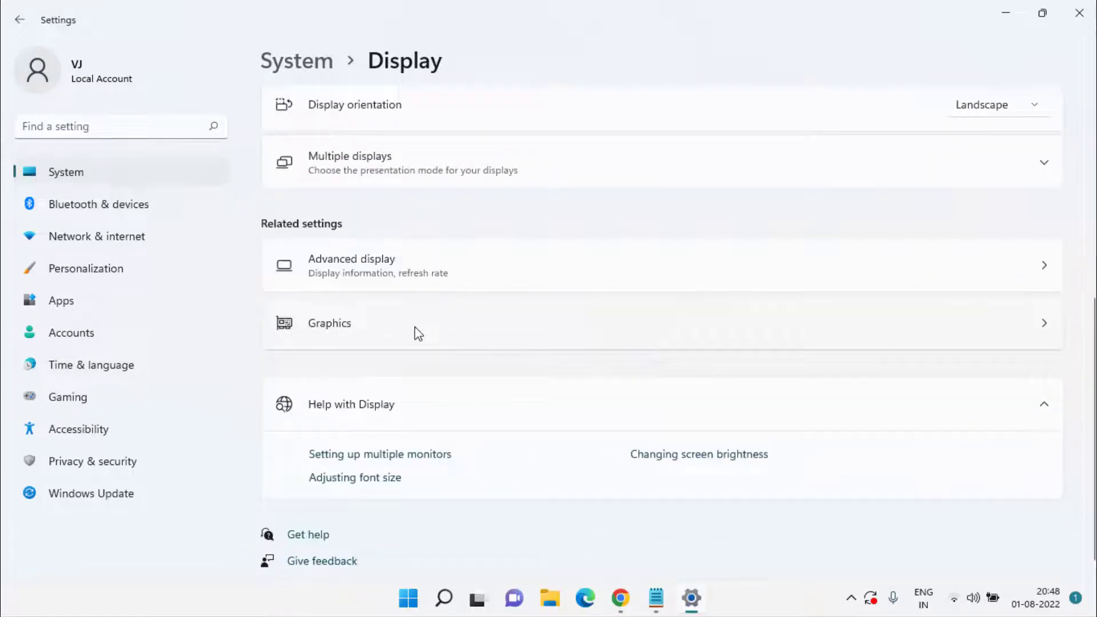
pyautogui.moveTo(388, 277)
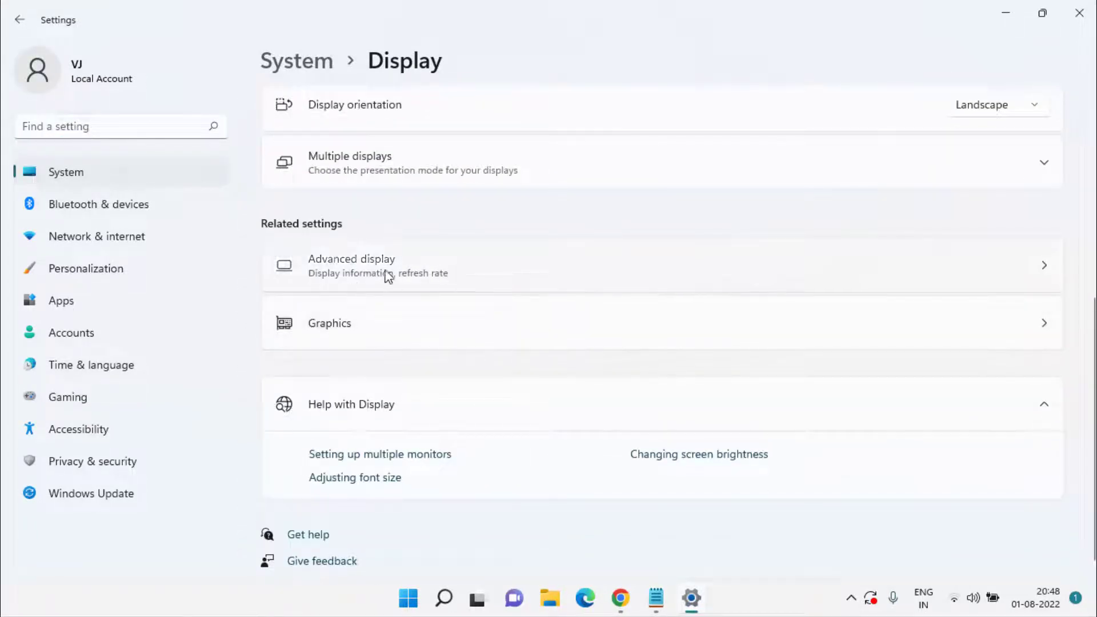
pyautogui.click(374, 265)
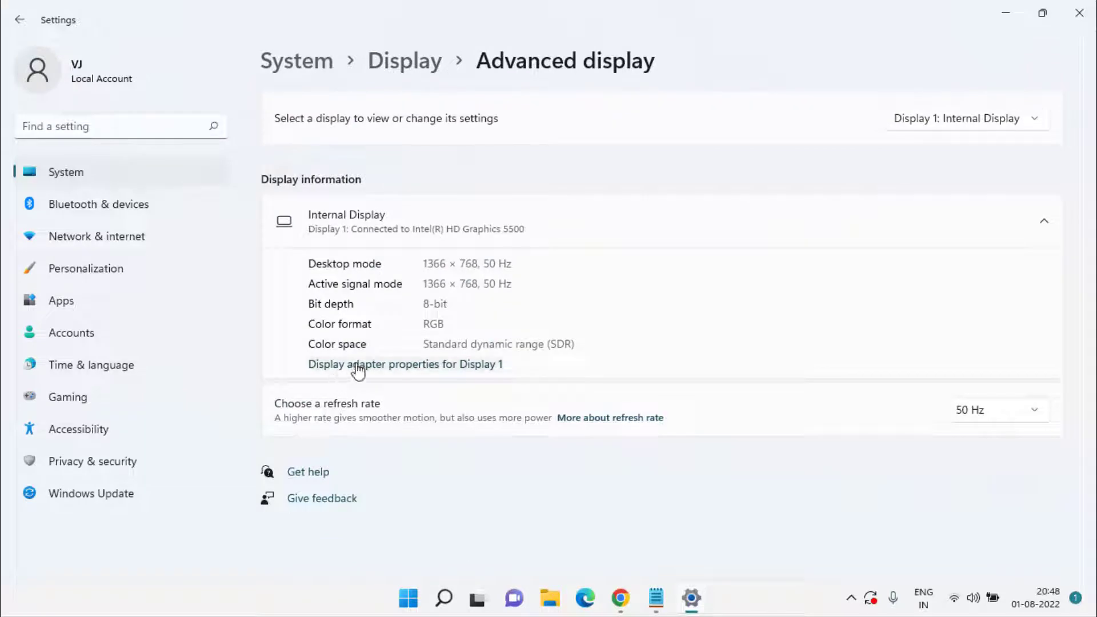
pyautogui.moveTo(410, 374)
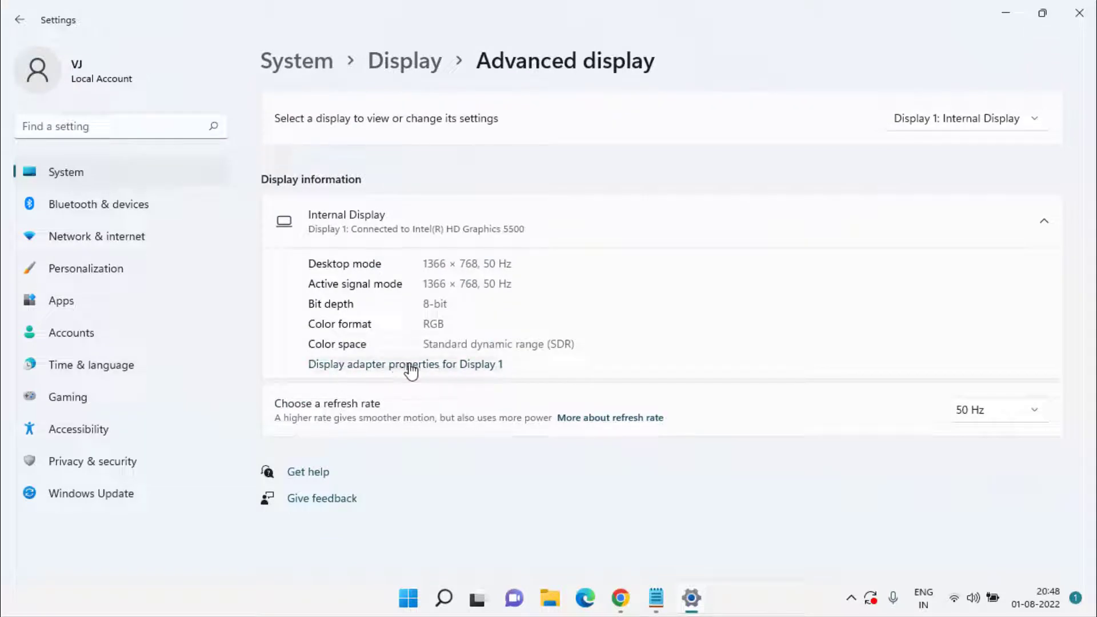
# - Select the 1280 by 720, True Color (32 bit), 50 Hertz mode from the adapter's mode list
pyautogui.click(406, 365)
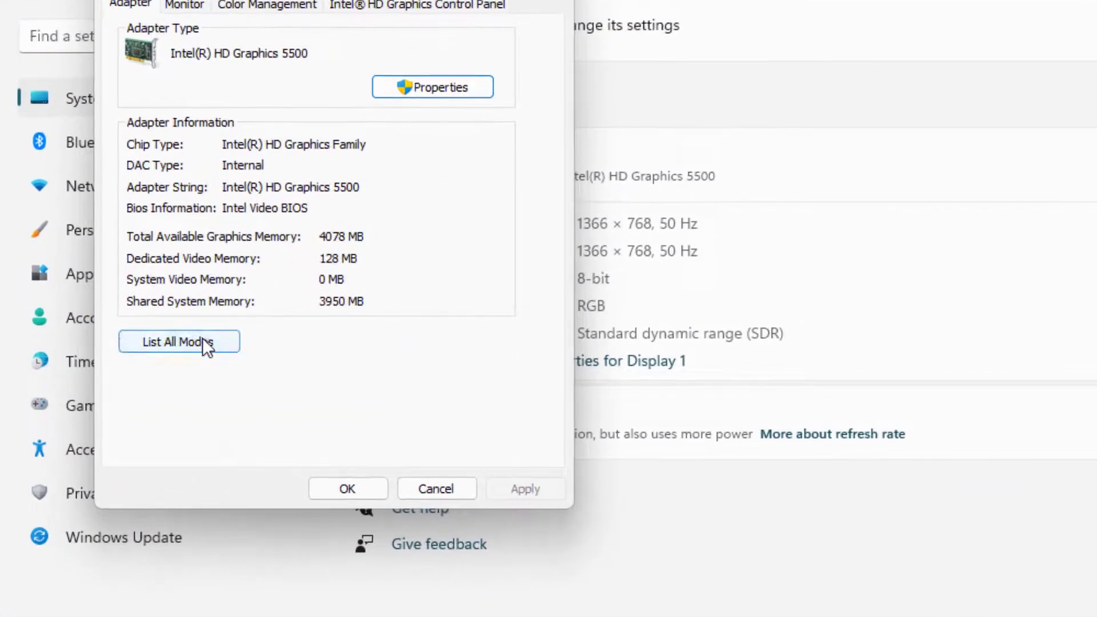
pyautogui.click(179, 342)
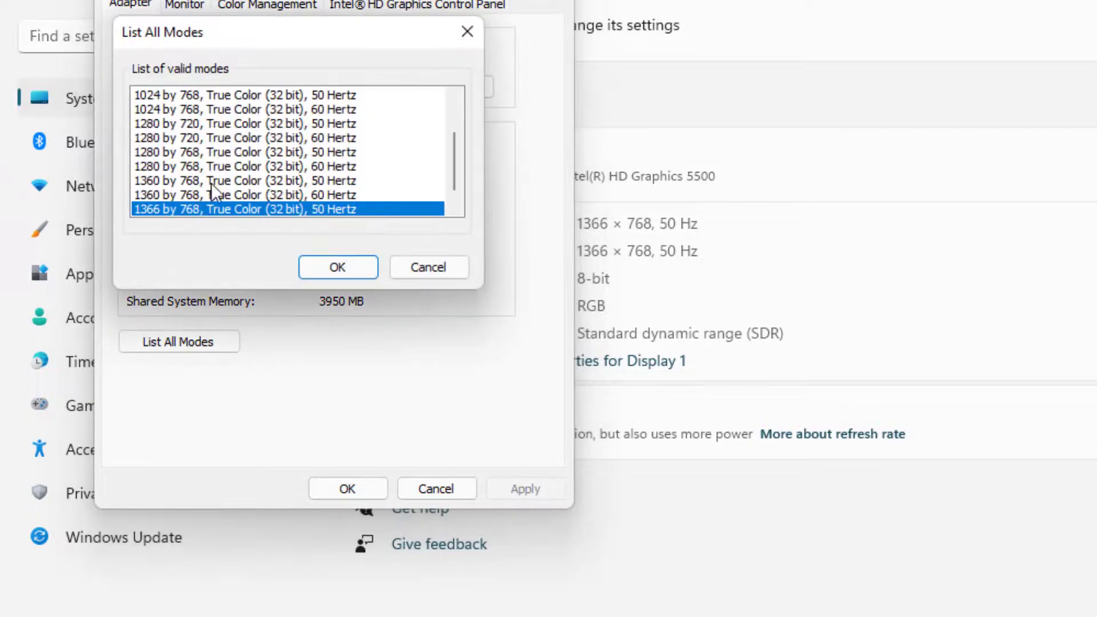
pyautogui.moveTo(199, 178)
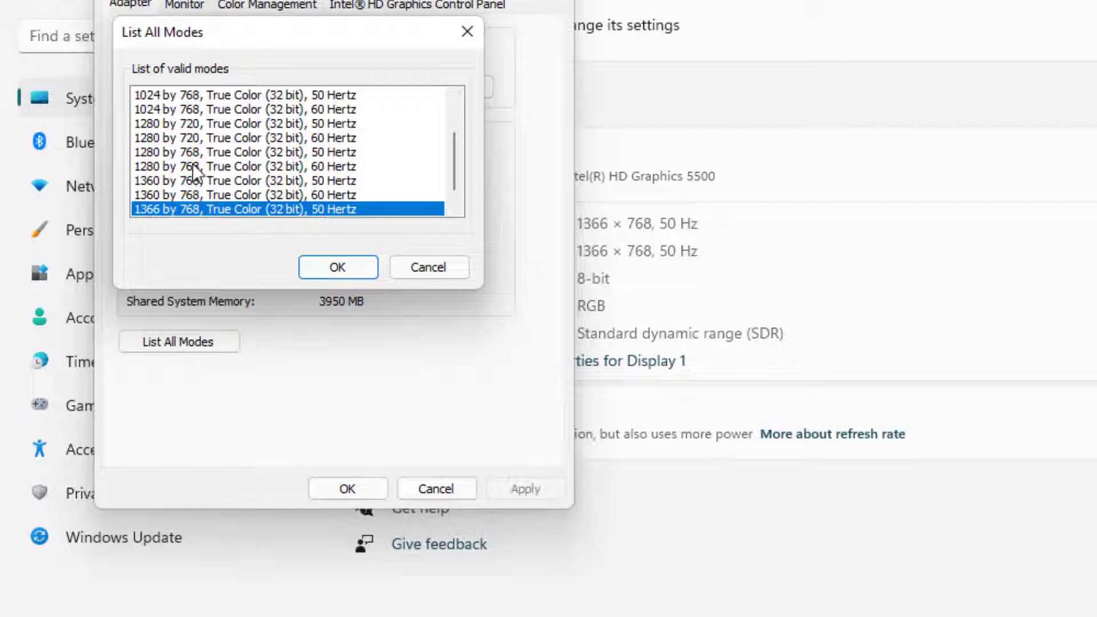
pyautogui.moveTo(192, 224)
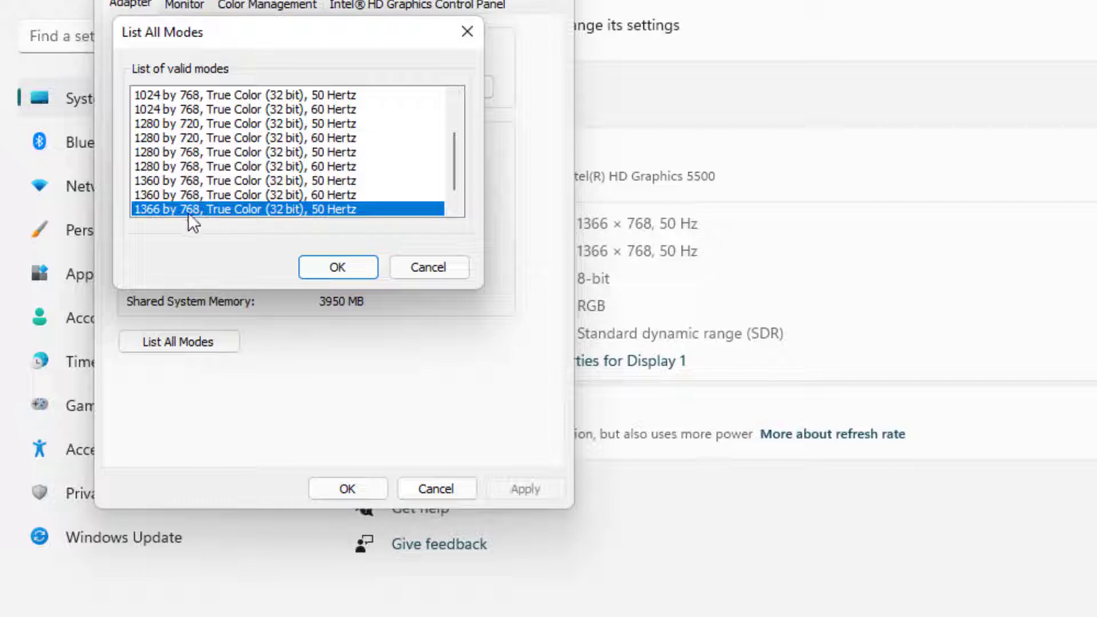
pyautogui.moveTo(126, 224)
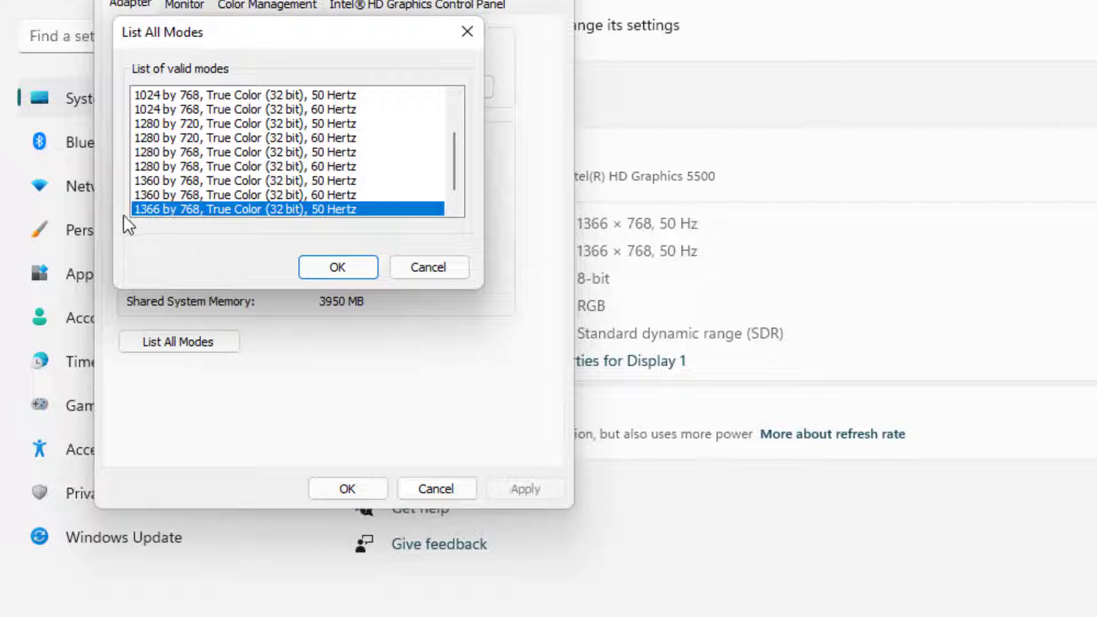
pyautogui.moveTo(194, 220)
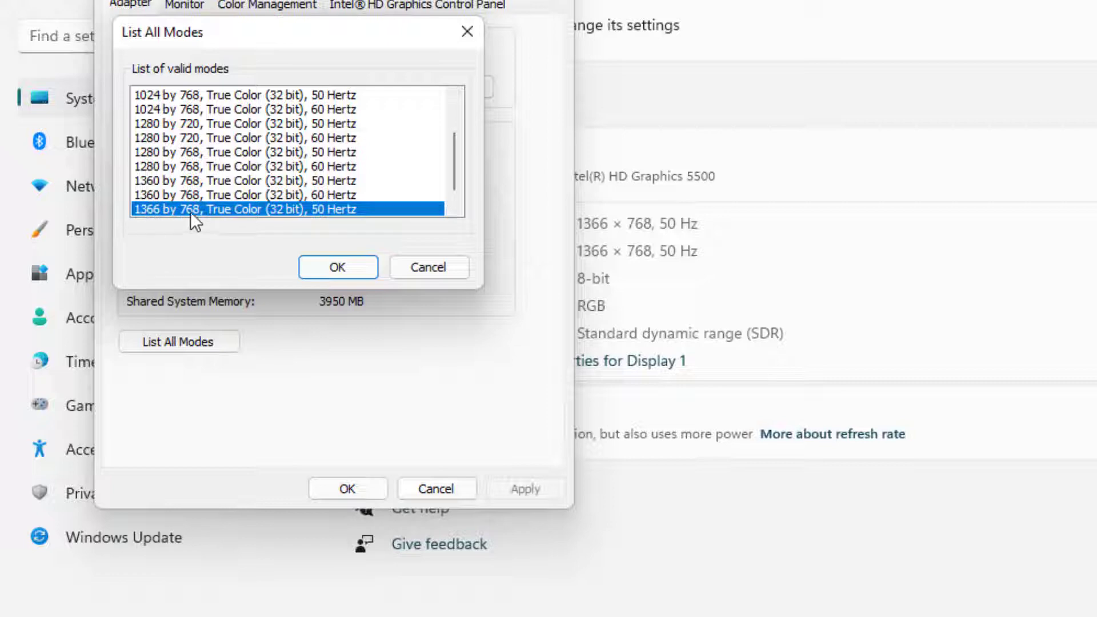
pyautogui.click(234, 124)
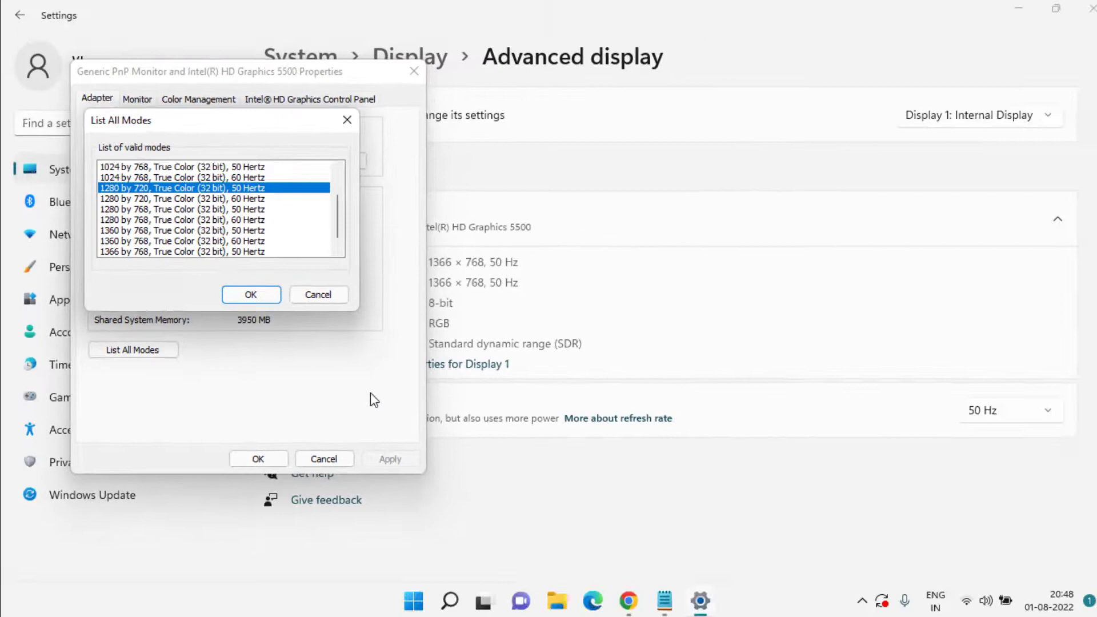
pyautogui.click(251, 295)
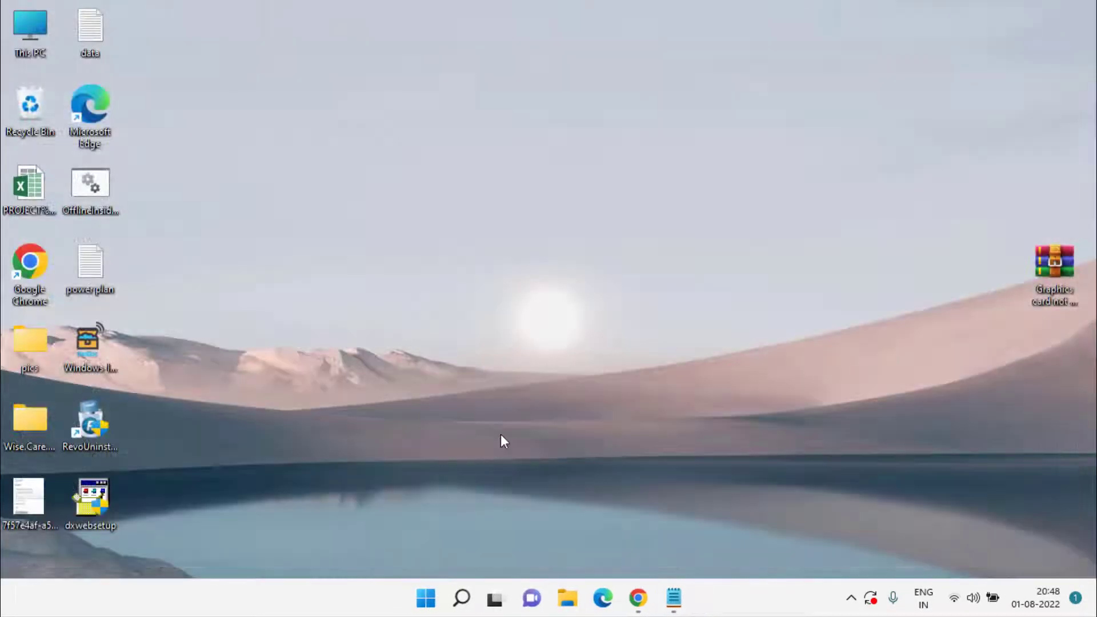
pyautogui.moveTo(511, 434)
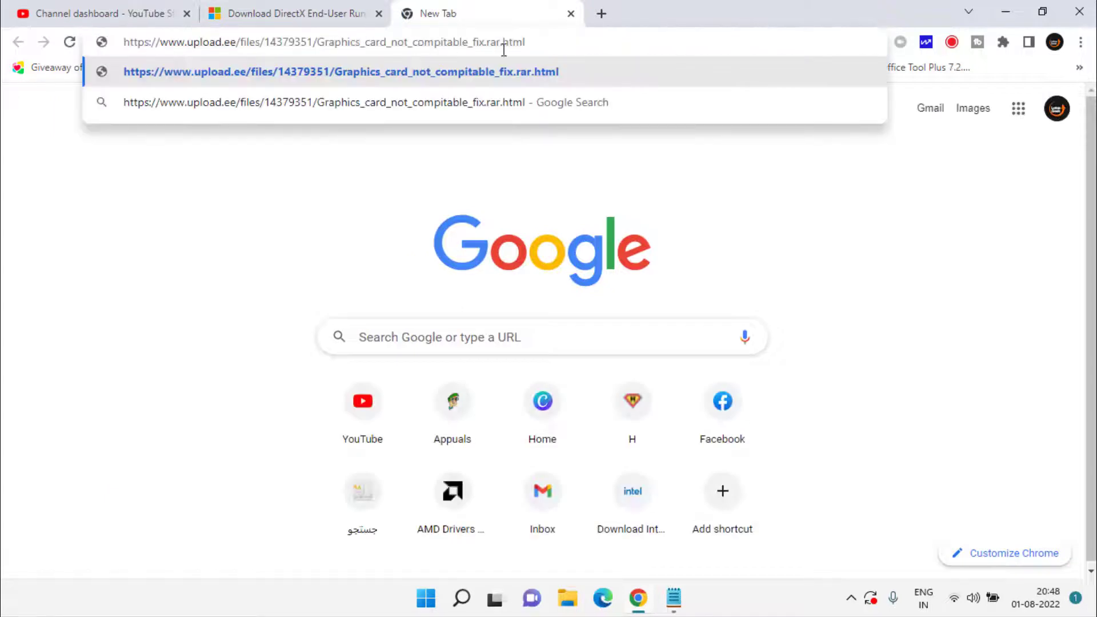
pyautogui.press('Enter')
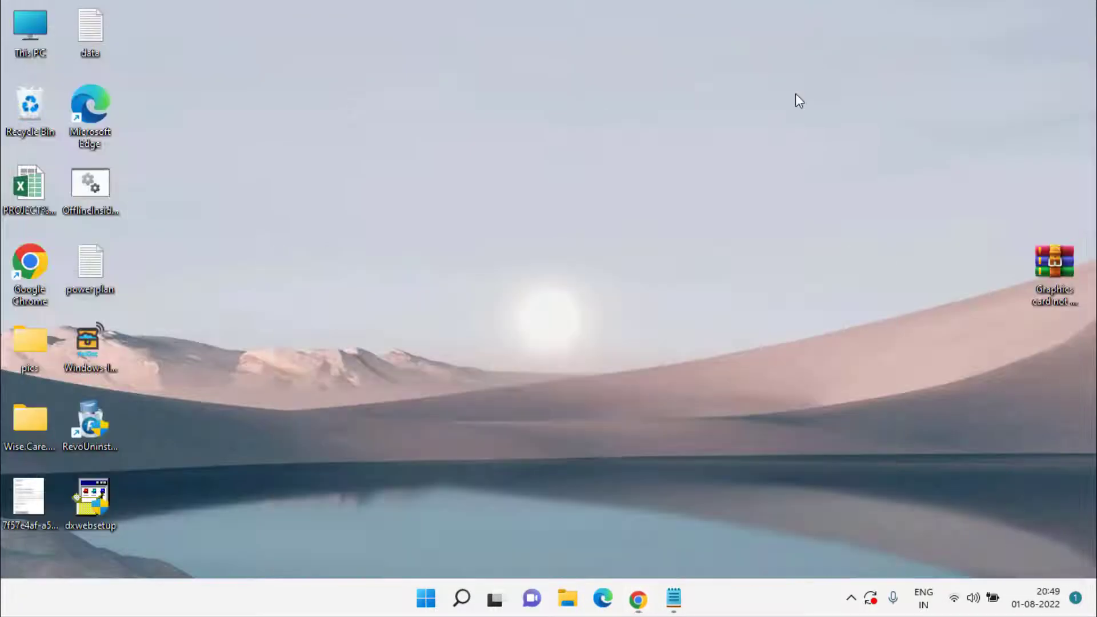
# - Extract opengl32.dll from the fix archive to the desktop and copy it
pyautogui.doubleClick(1053, 267)
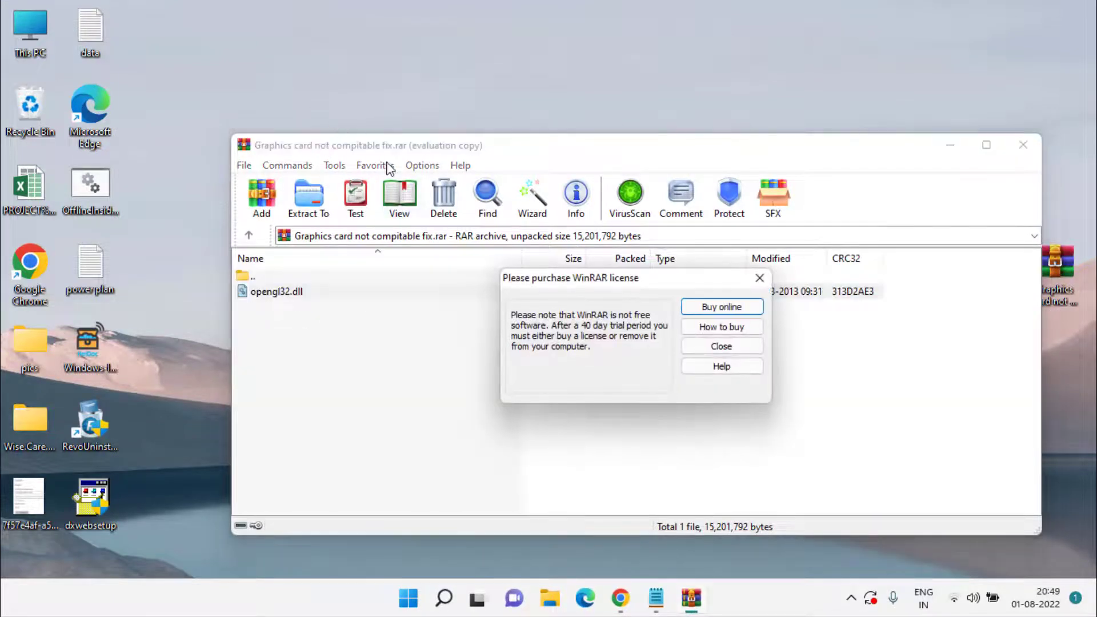
pyautogui.click(721, 347)
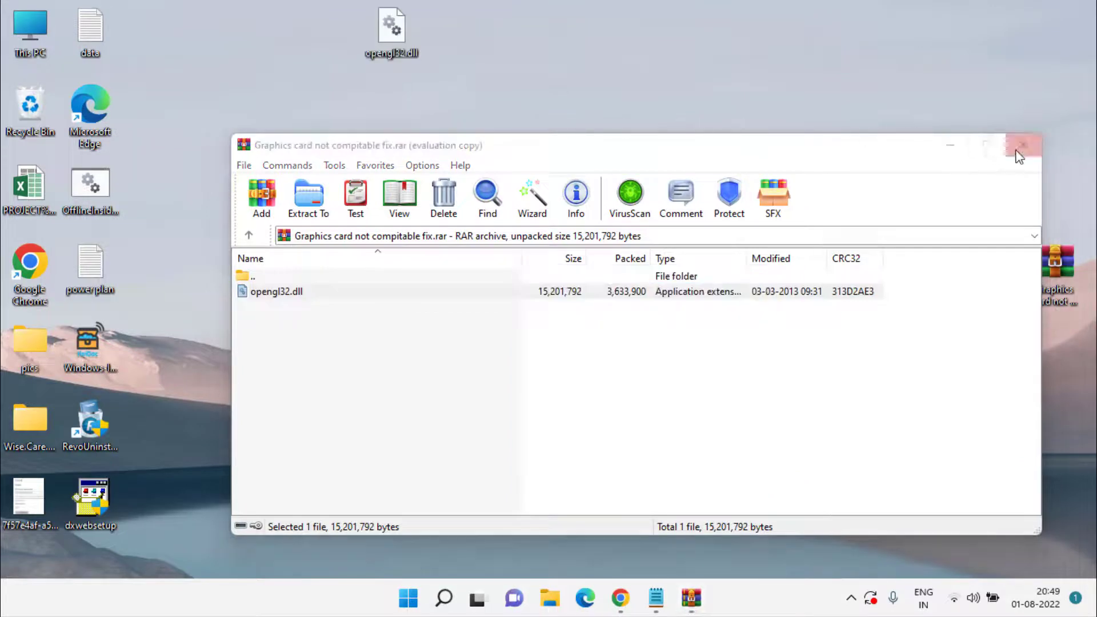
pyautogui.rightClick(389, 23)
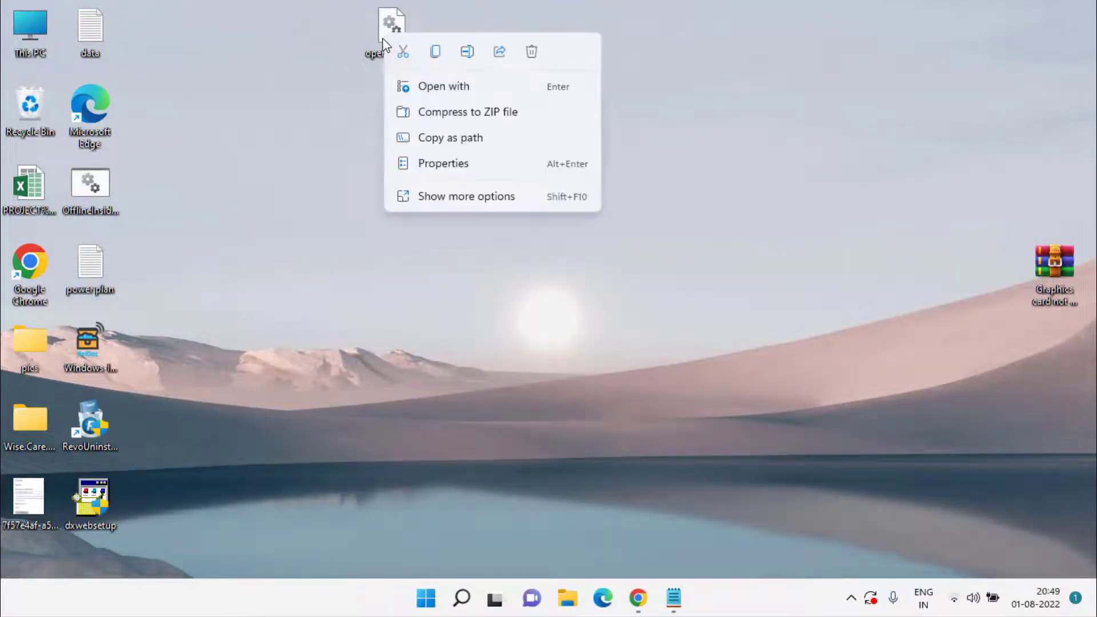
pyautogui.moveTo(435, 52)
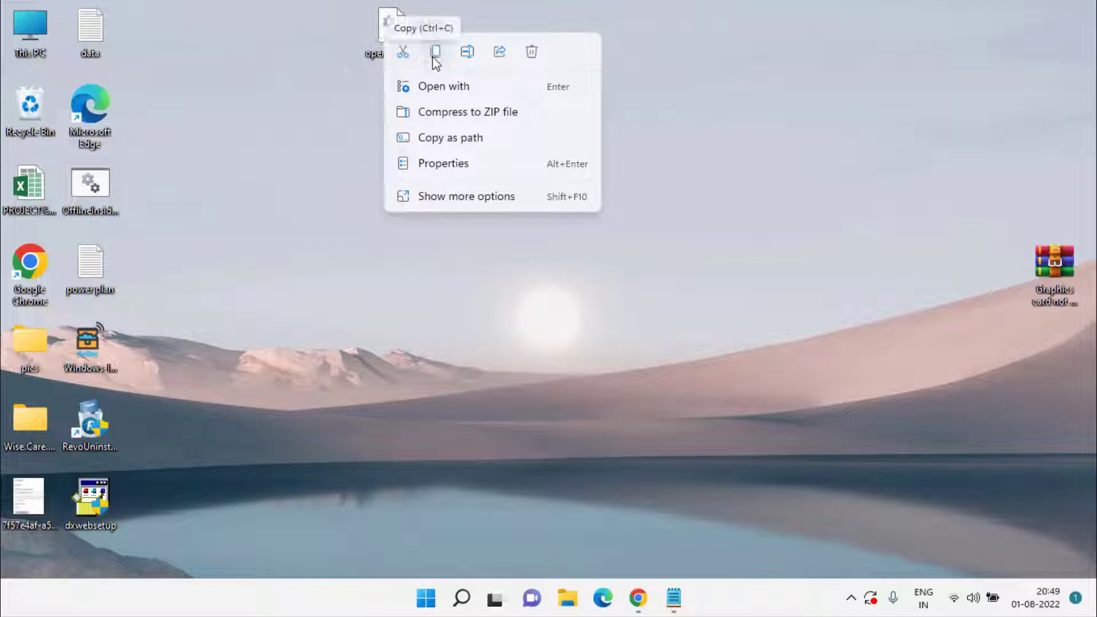
pyautogui.click(426, 598)
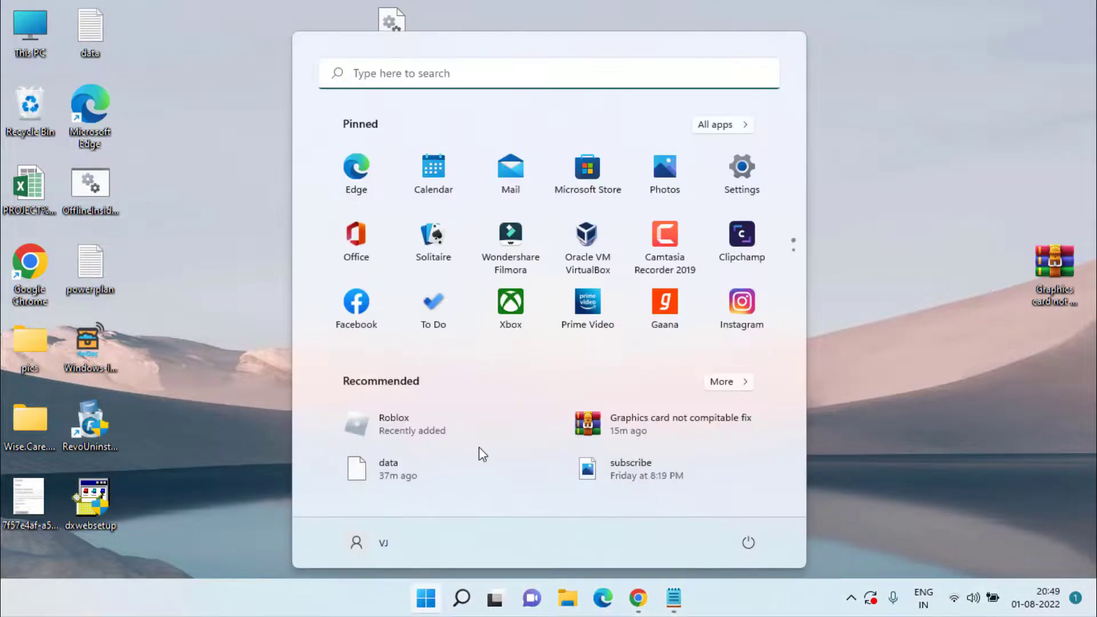
# - Open the %appdata% Roaming folder through the Run dialog
pyautogui.write('run')
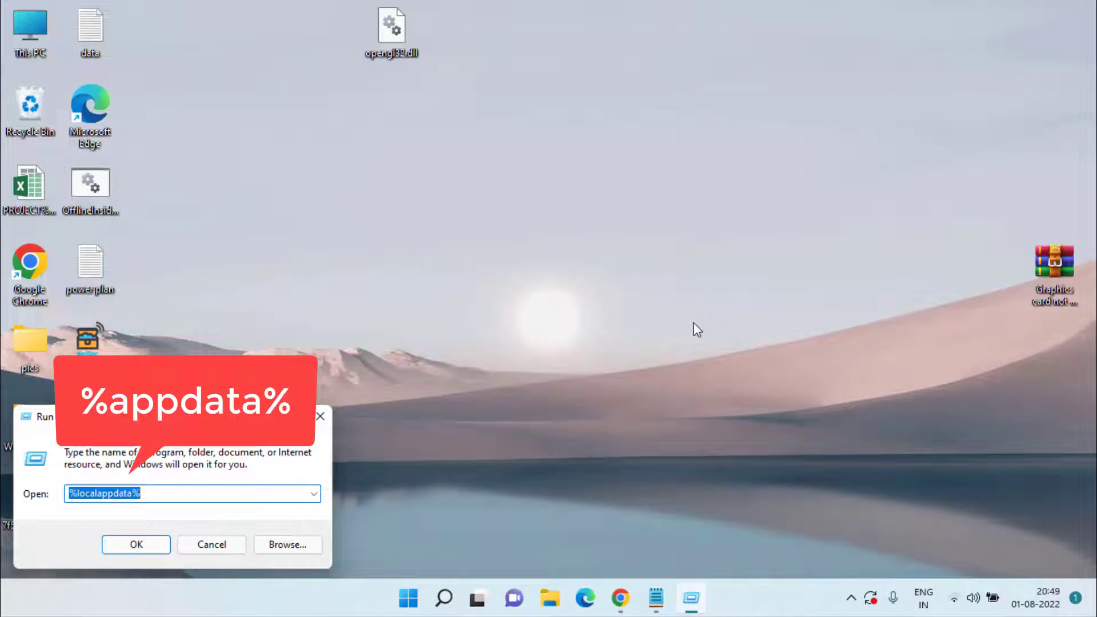
pyautogui.write('%app')
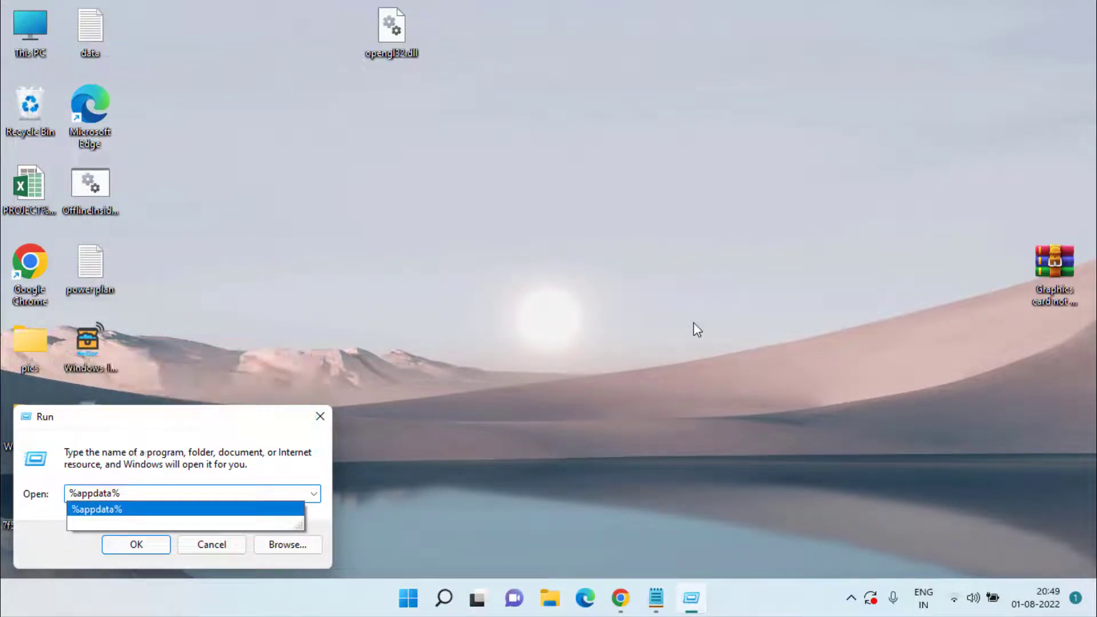
pyautogui.click(136, 545)
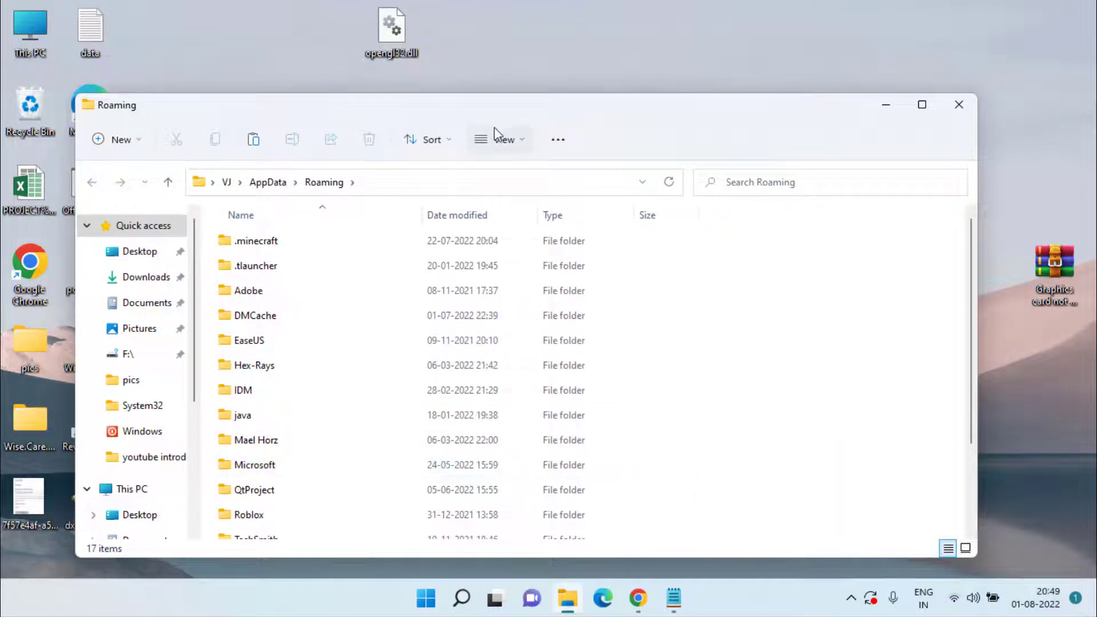
# - Check the hidden-items view options, then paste opengl32.dll into the Roblox folder beside Logs
pyautogui.click(501, 139)
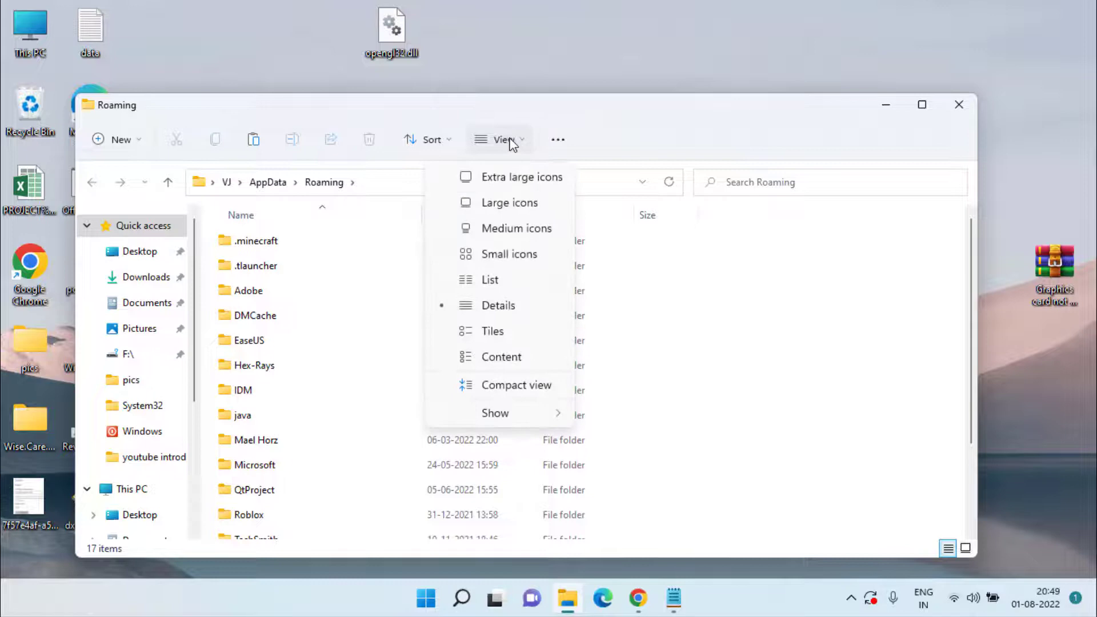
pyautogui.moveTo(496, 423)
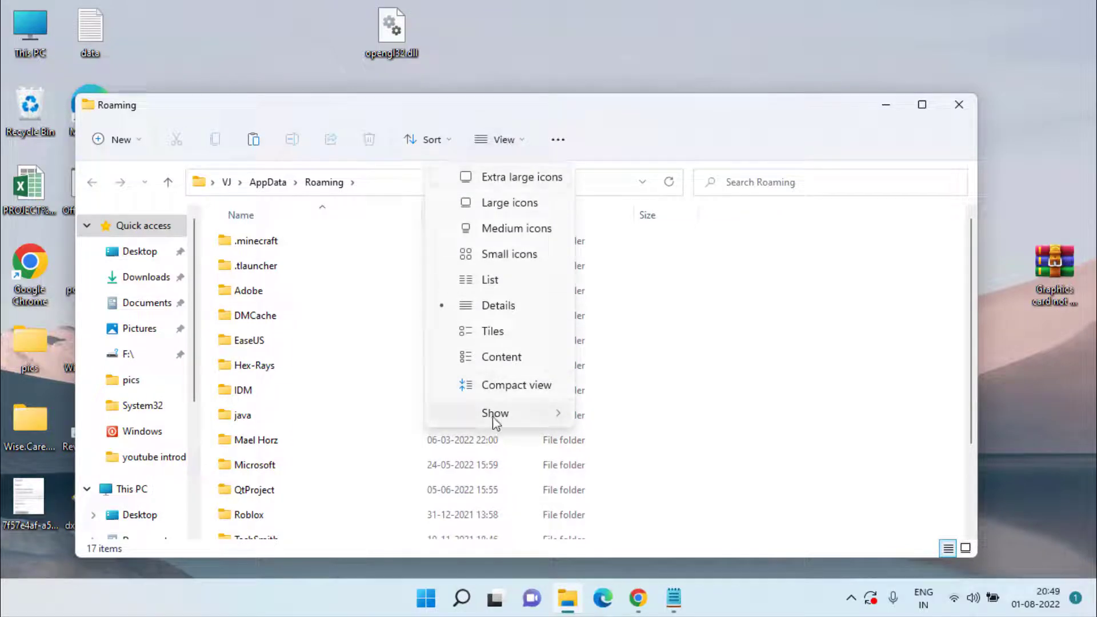
pyautogui.click(495, 413)
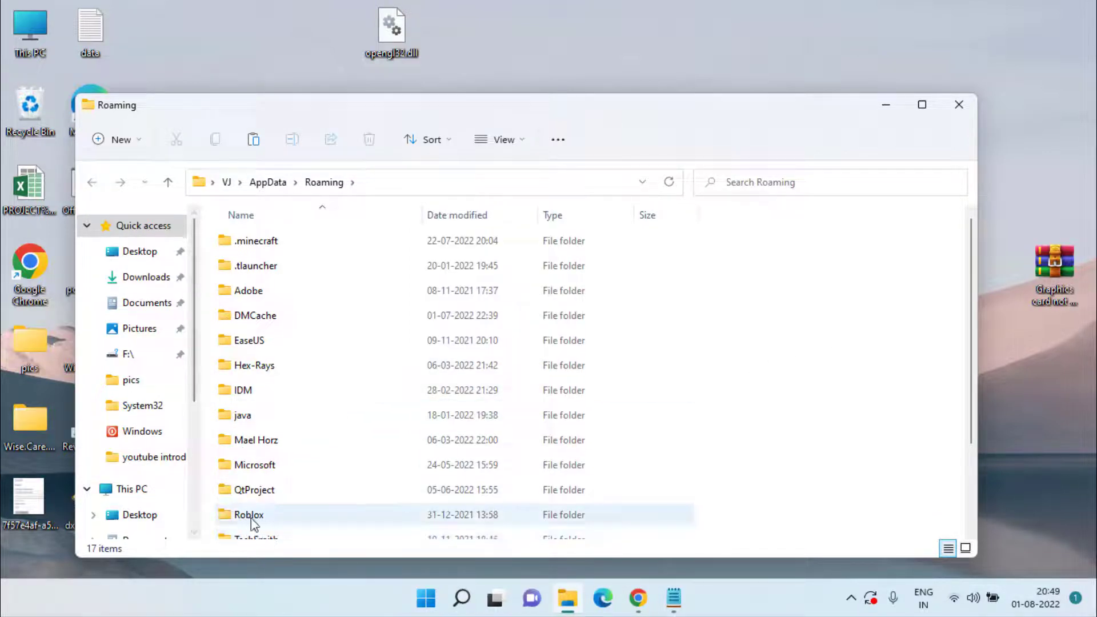
pyautogui.doubleClick(246, 515)
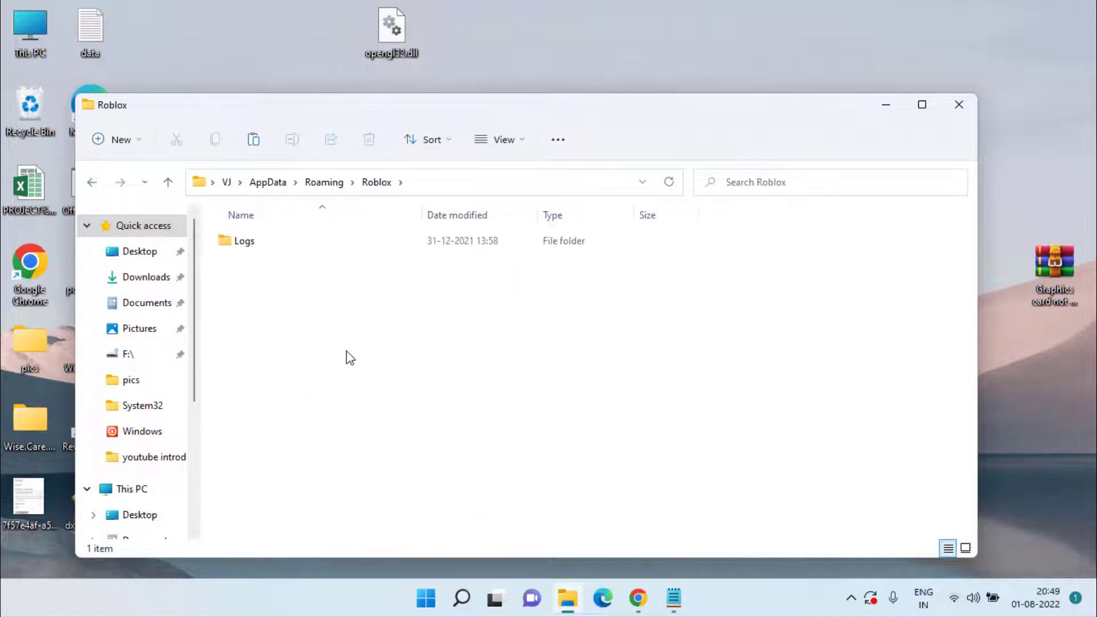
pyautogui.rightClick(350, 357)
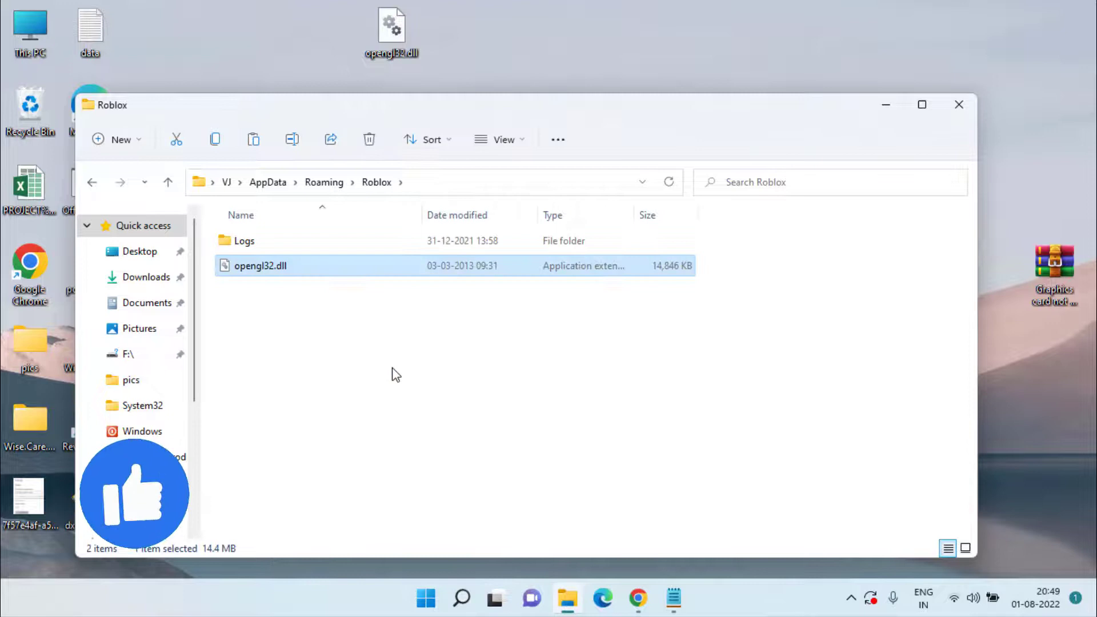
pyautogui.click(271, 321)
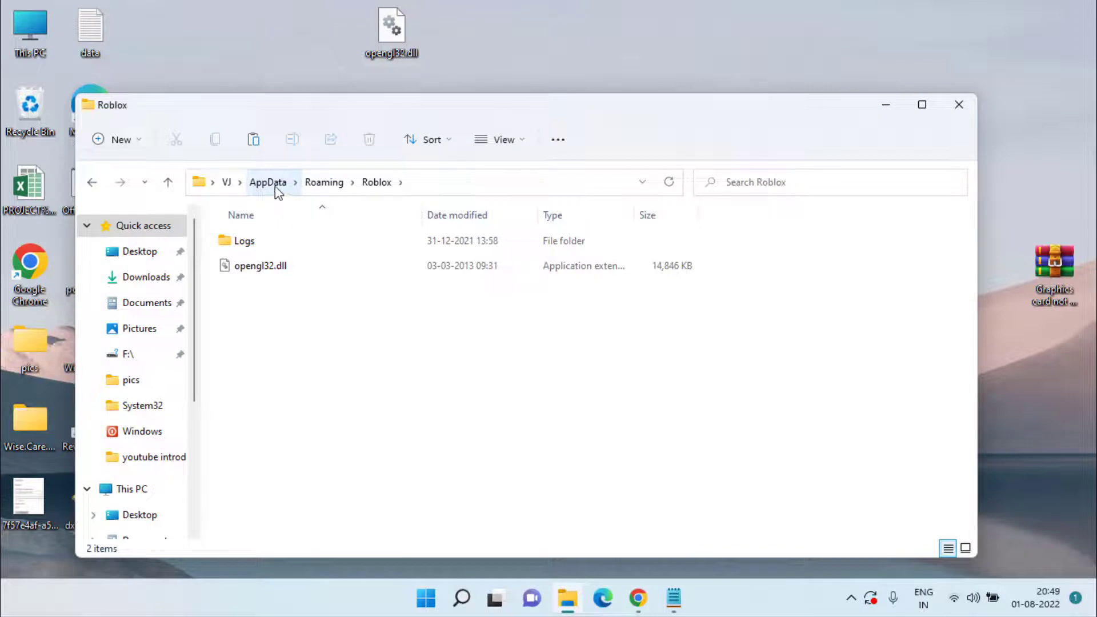
# - Go up to AppData, glance inside the Local folder, then close File Explorer
pyautogui.click(267, 182)
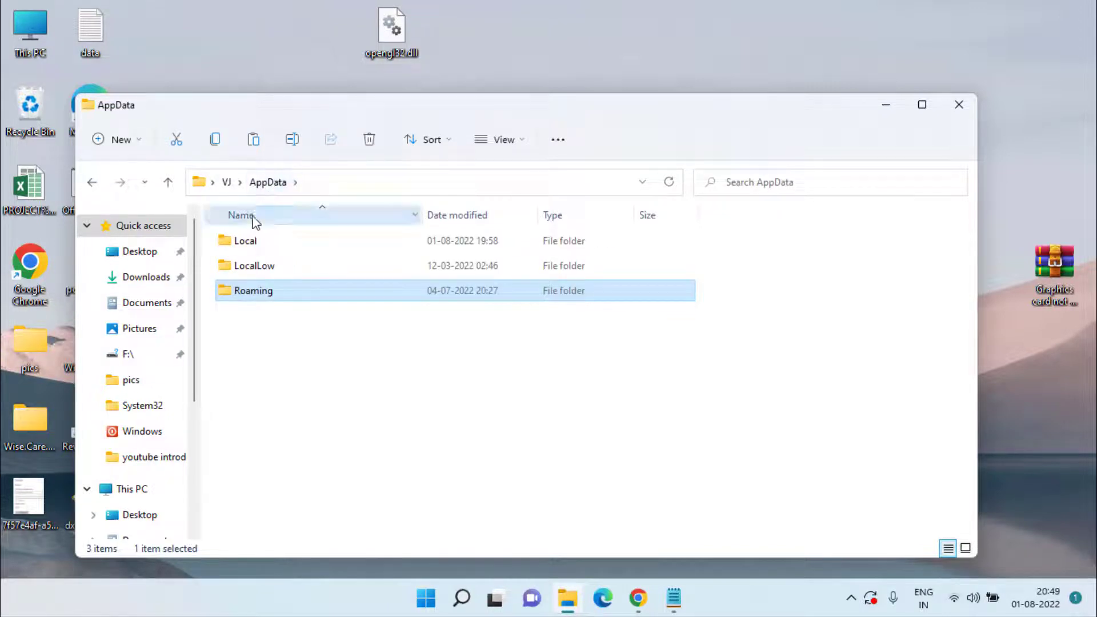
pyautogui.doubleClick(245, 241)
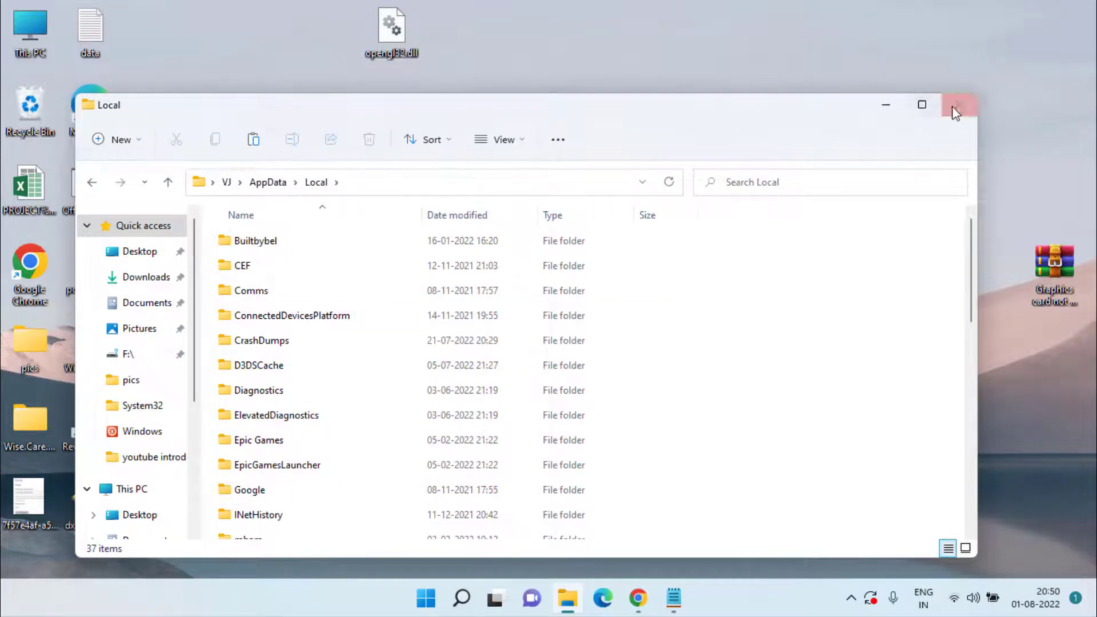
pyautogui.click(956, 106)
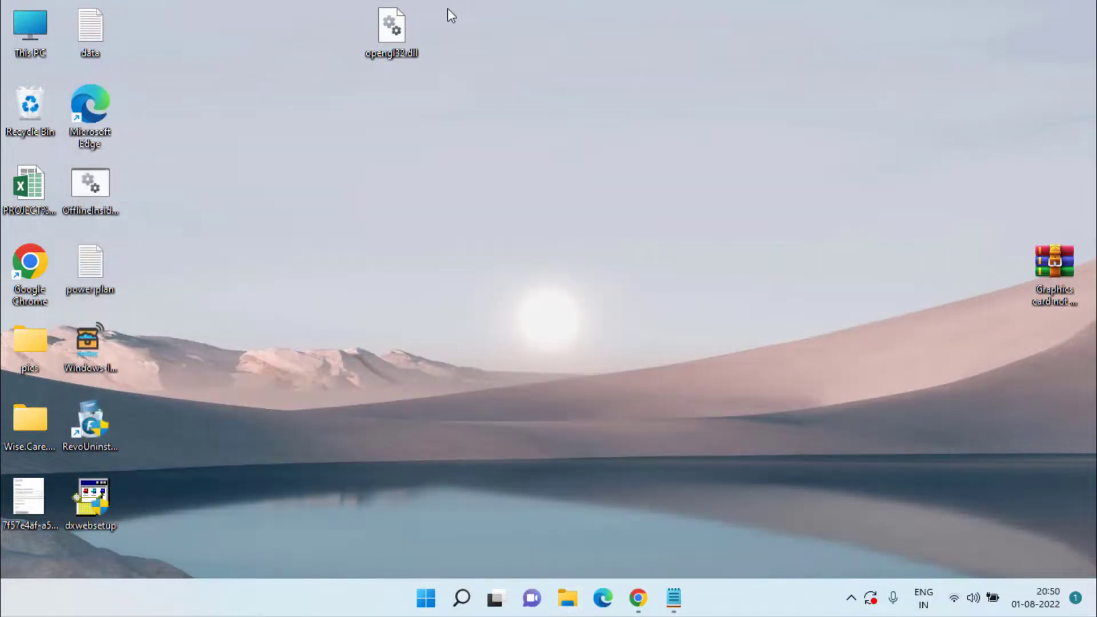
pyautogui.moveTo(391, 28)
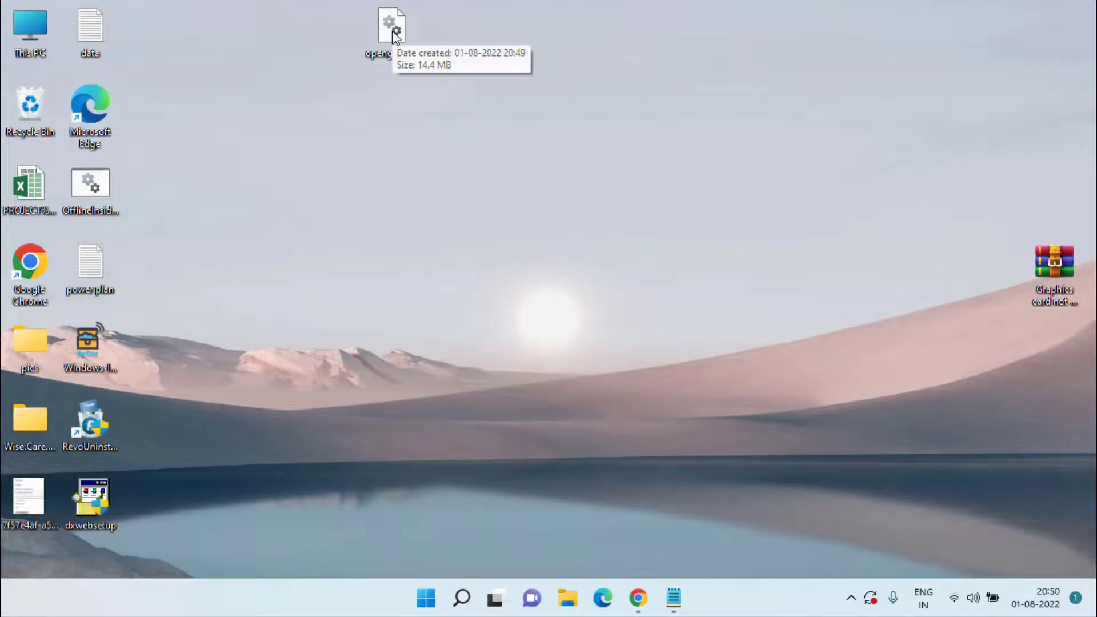
pyautogui.moveTo(415, 566)
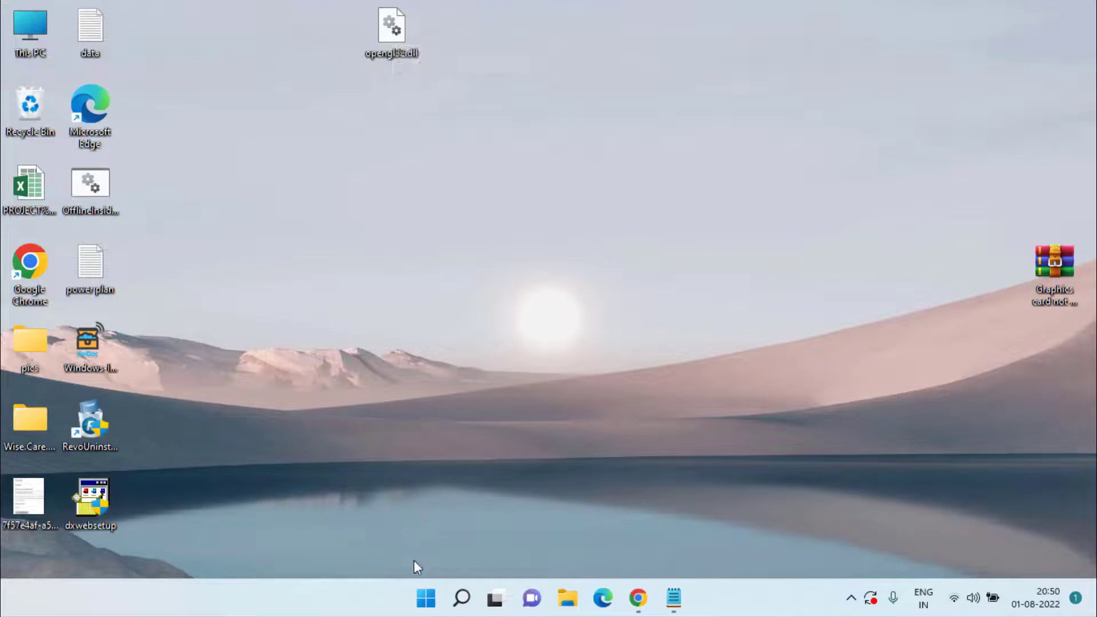
# - Remove the Roblox entry from Start's Recommended list and launch Microsoft Store from Pinned
pyautogui.click(426, 596)
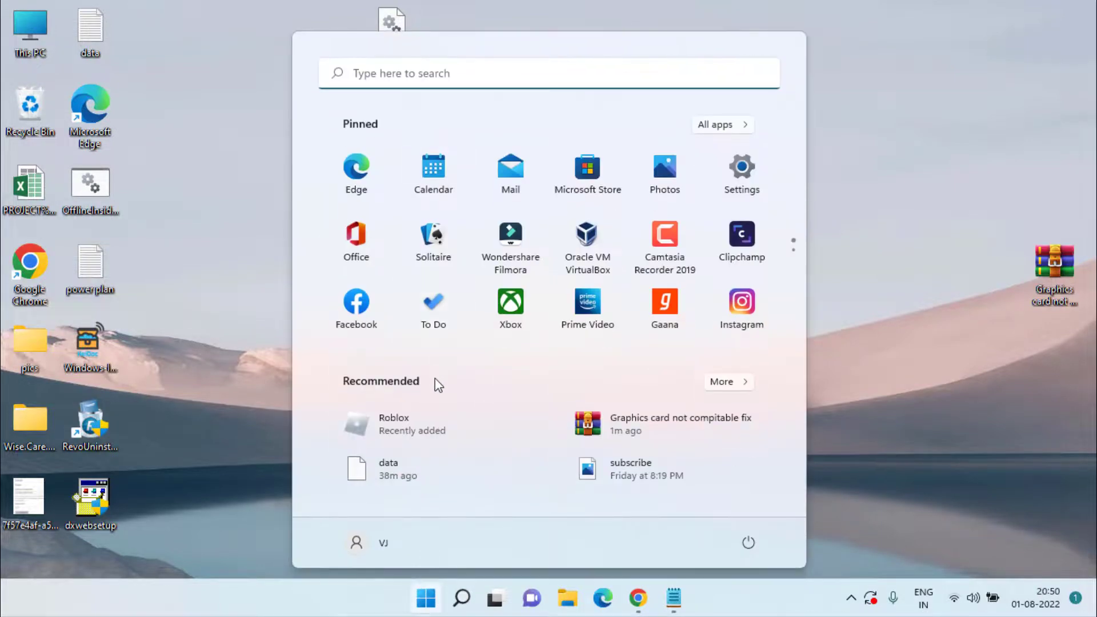
pyautogui.moveTo(386, 431)
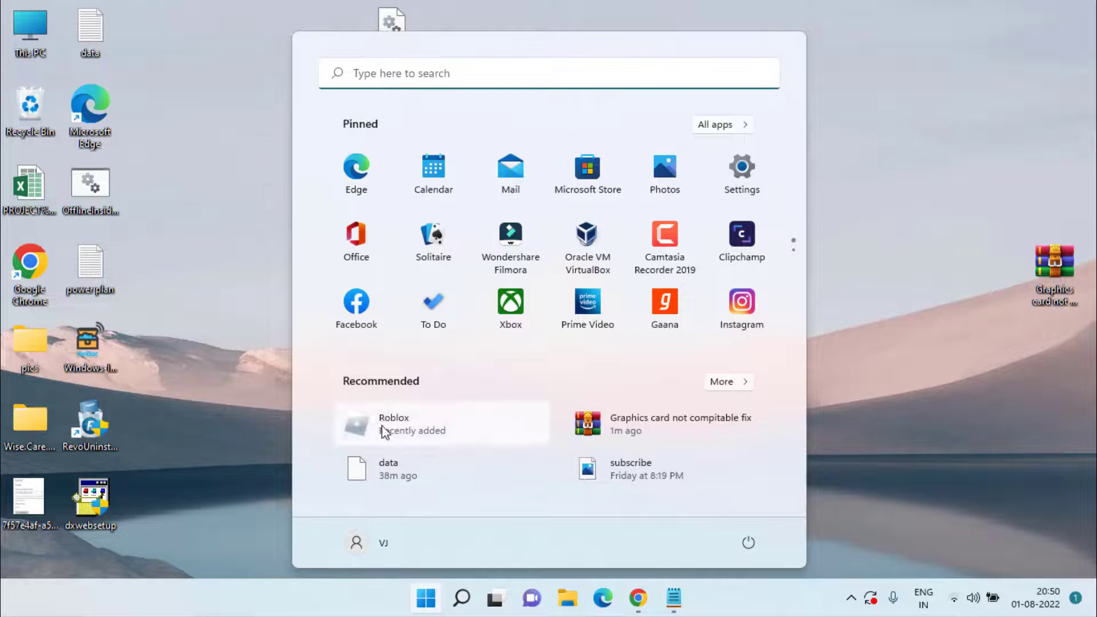
pyautogui.rightClick(386, 430)
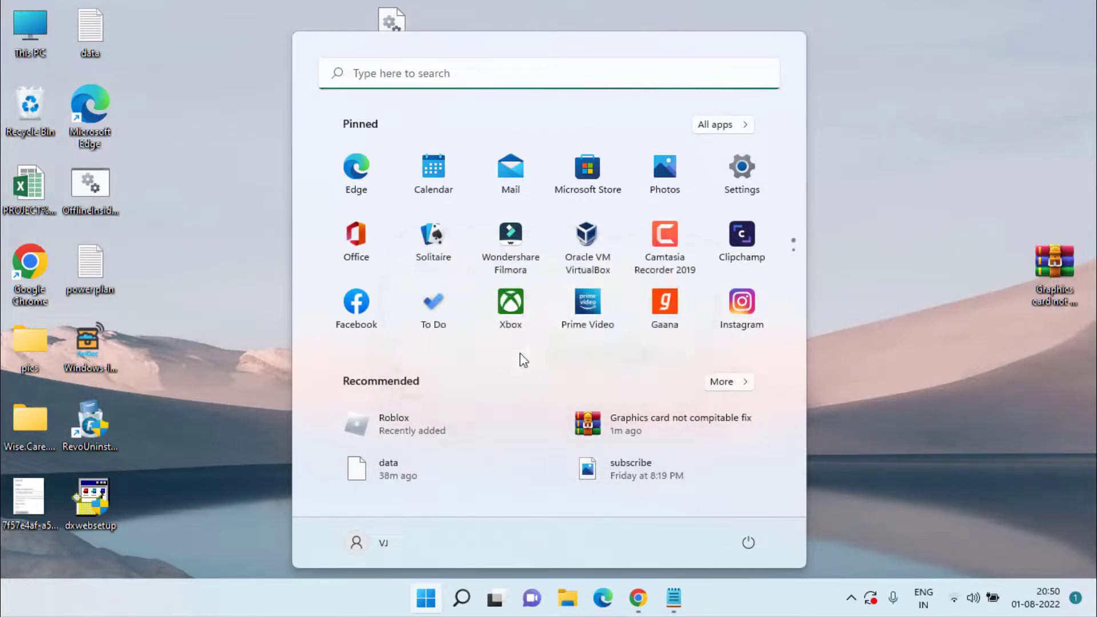
pyautogui.moveTo(466, 309)
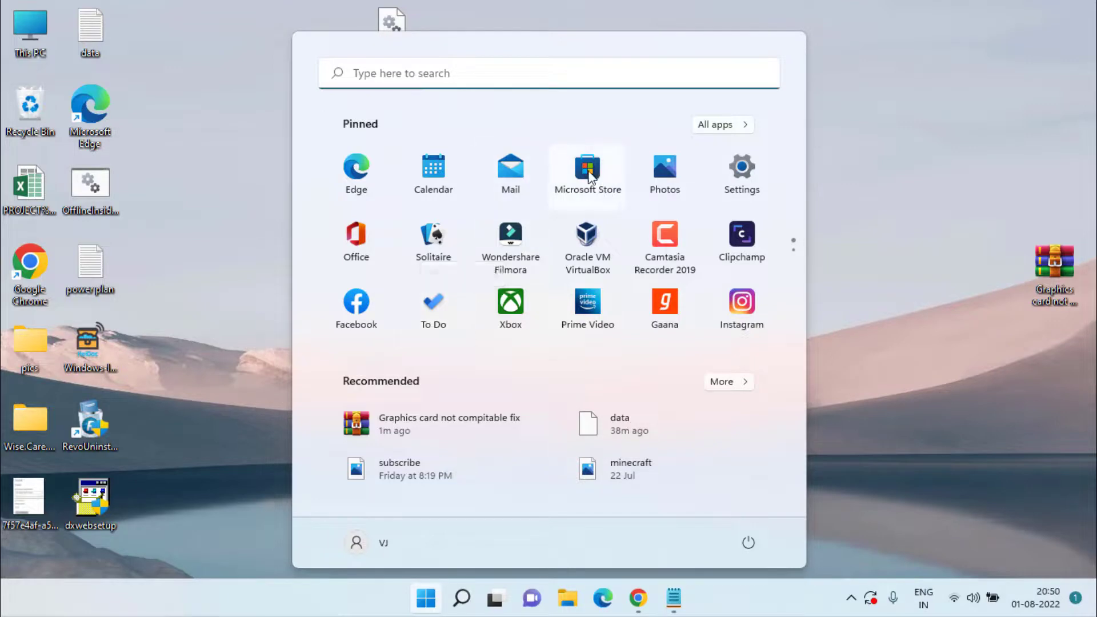
pyautogui.click(587, 169)
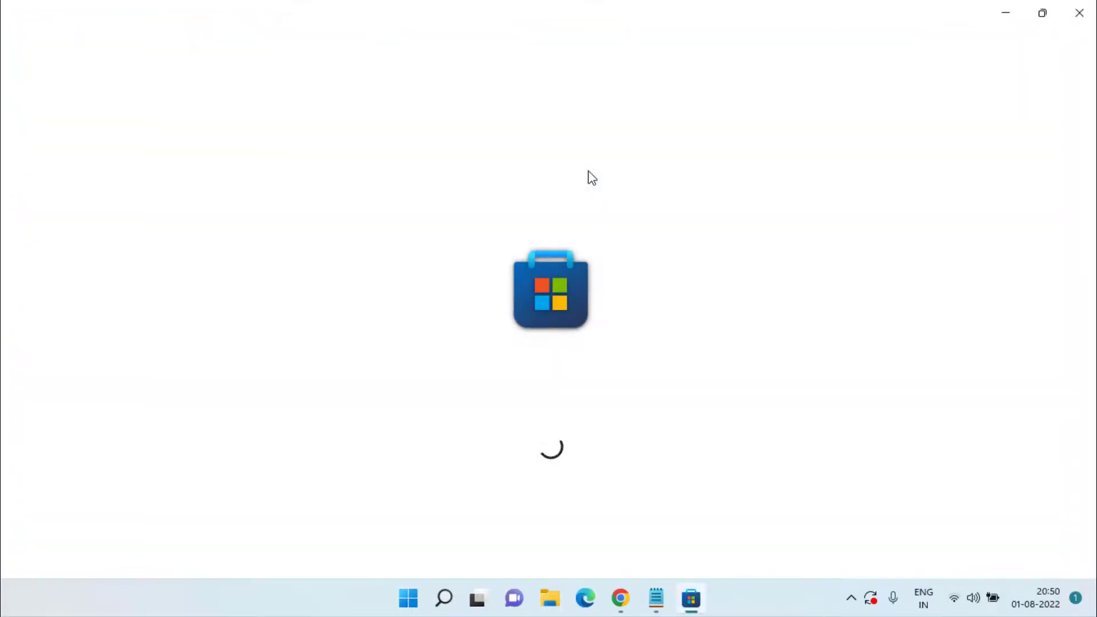